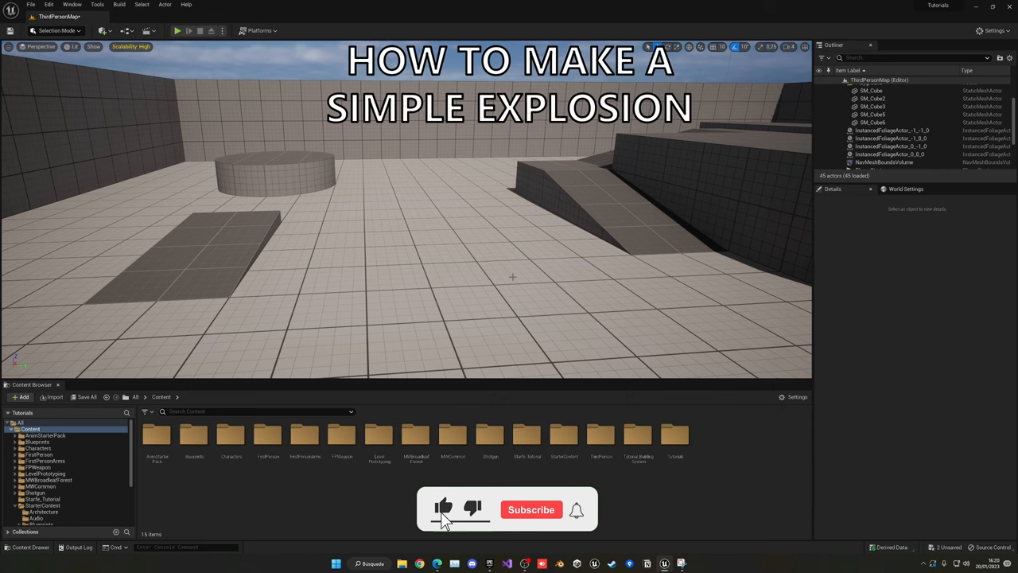
# - Add a Cube shape to the level from the Quick Add menu
pyautogui.click(531, 509)
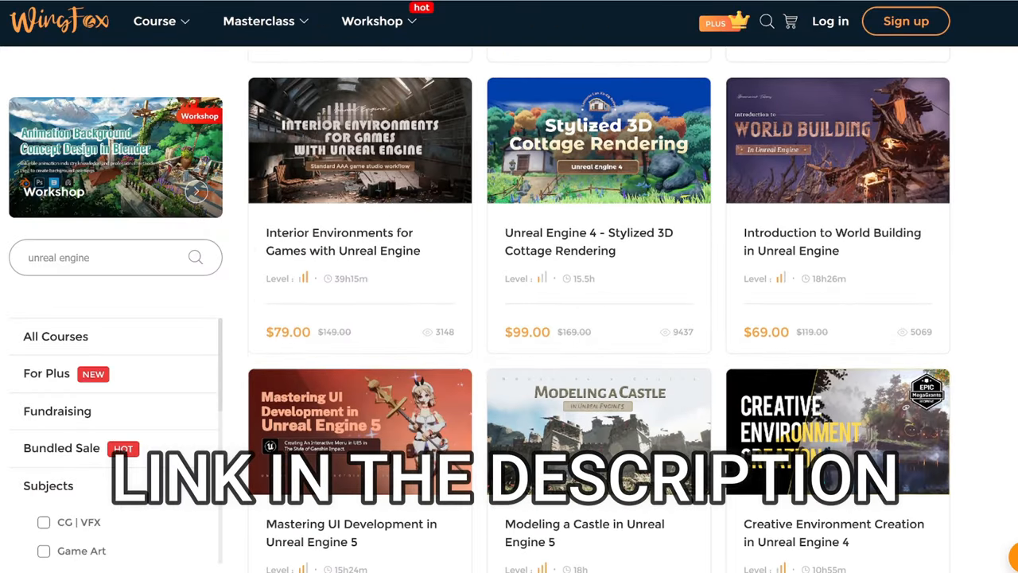
pyautogui.scroll(-3)
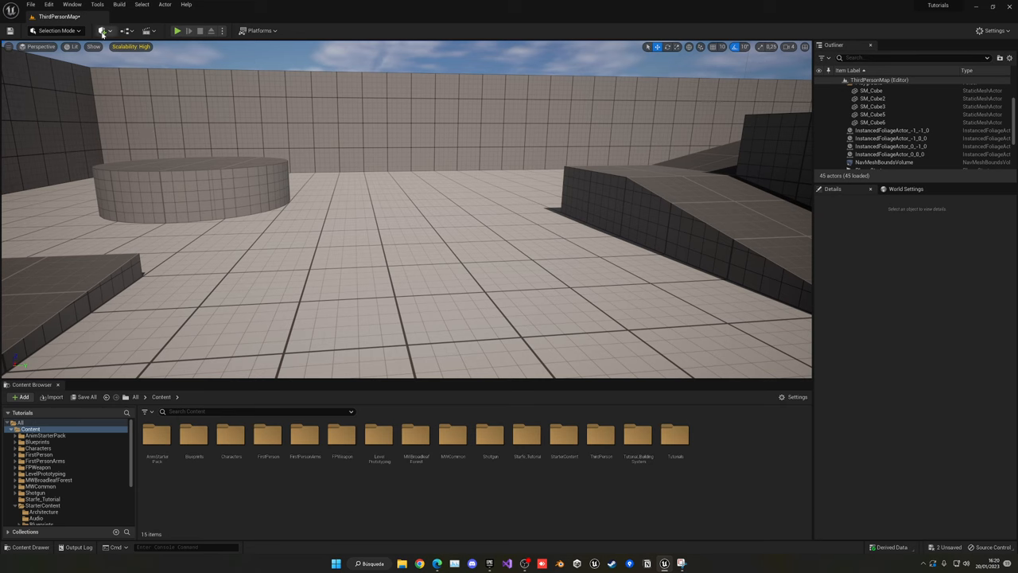
pyautogui.click(101, 31)
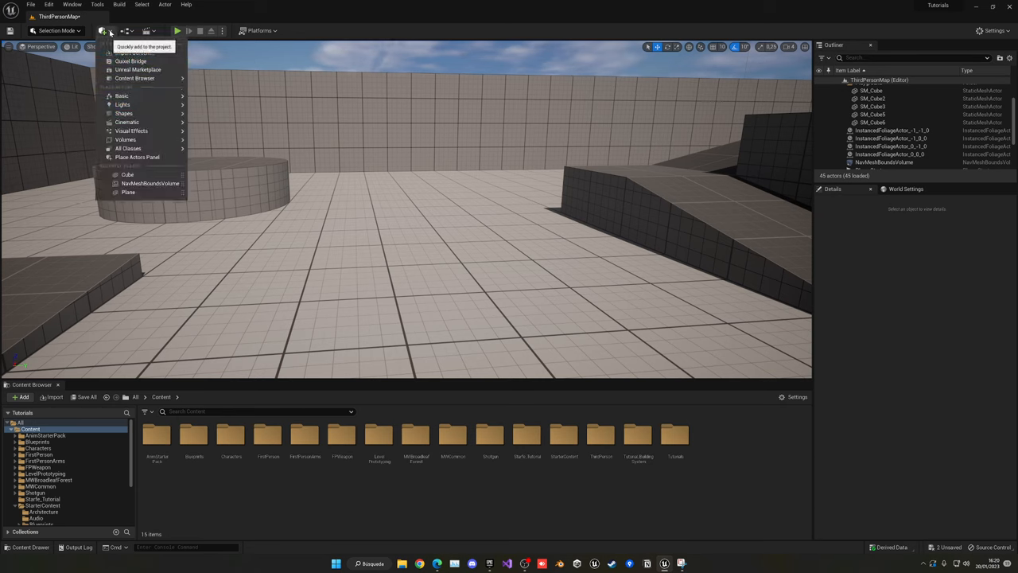
pyautogui.moveTo(144, 113)
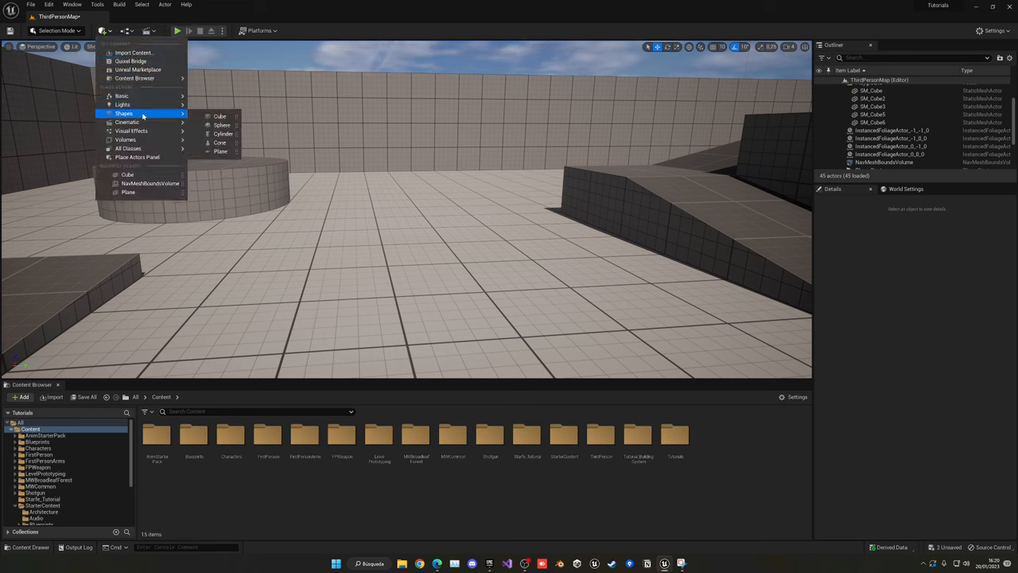
pyautogui.click(220, 116)
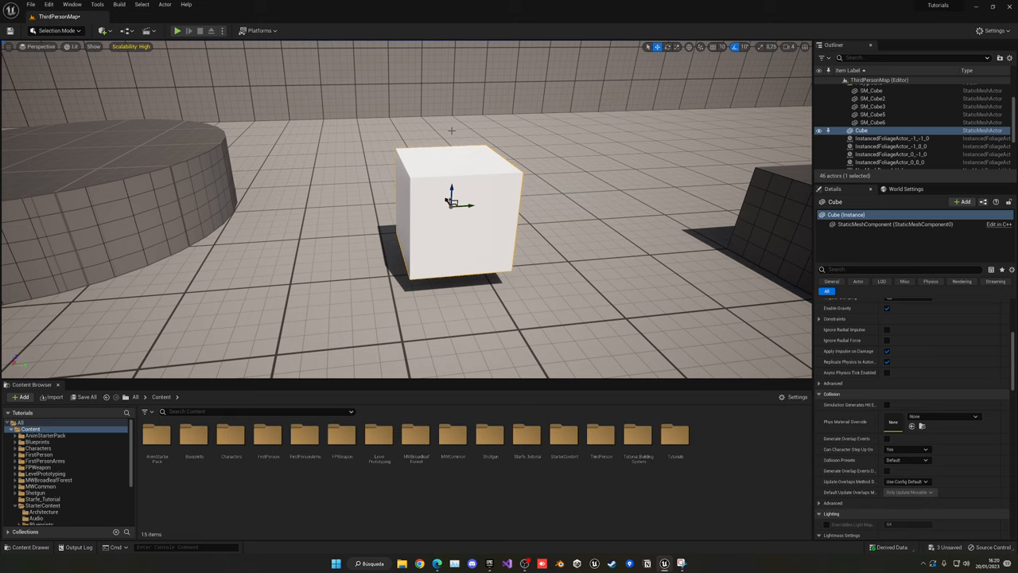
pyautogui.click(50, 30)
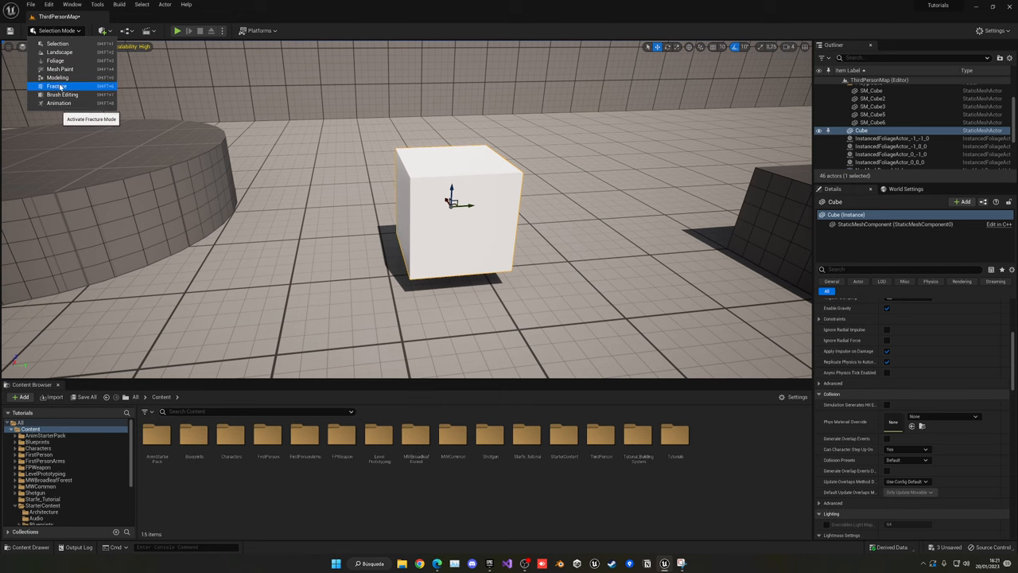
# - In Fracture Mode, create a new Geometry Collection asset from the cube
pyautogui.click(57, 83)
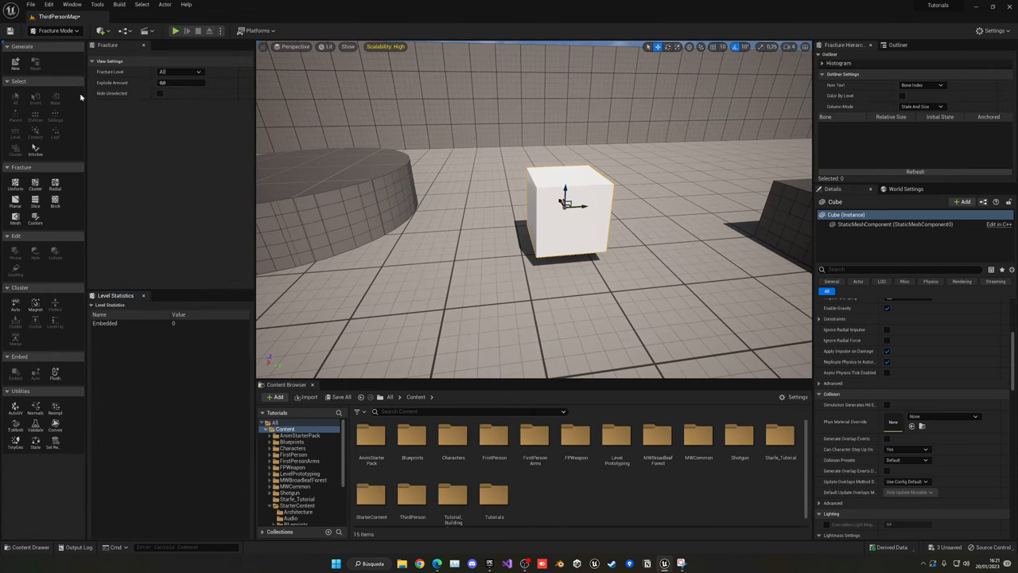
pyautogui.moveTo(16, 65)
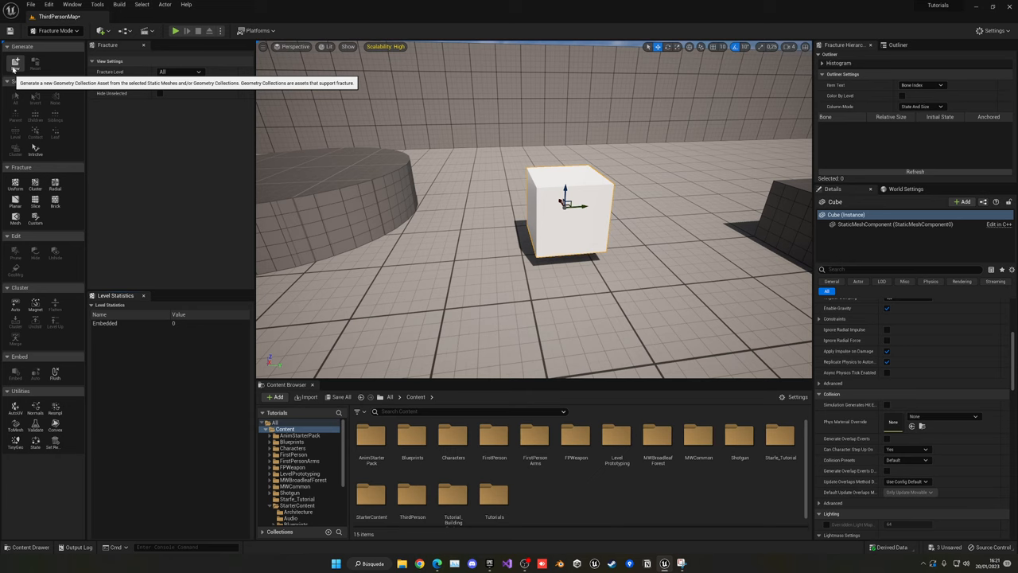
pyautogui.click(18, 66)
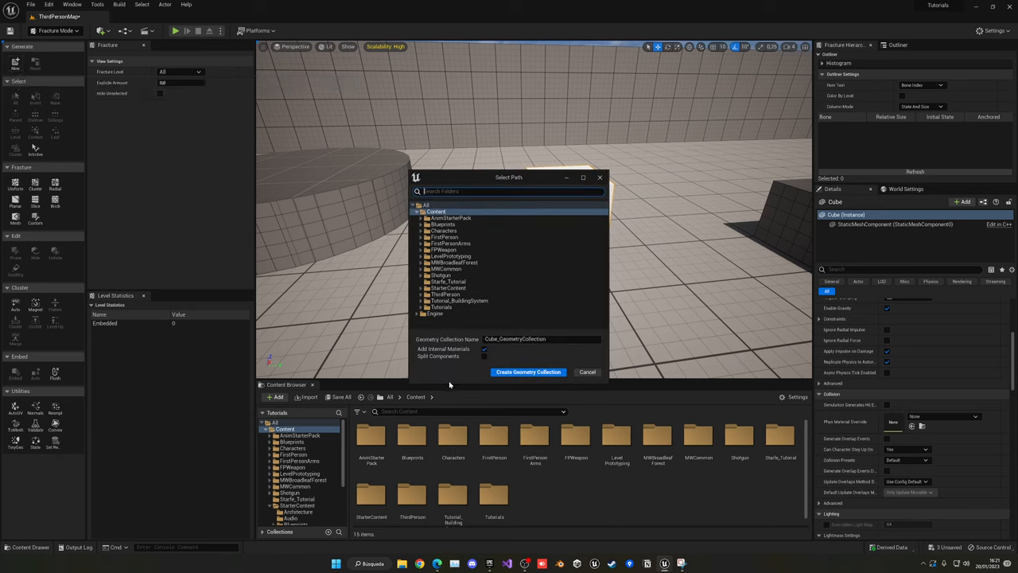
pyautogui.moveTo(528, 372)
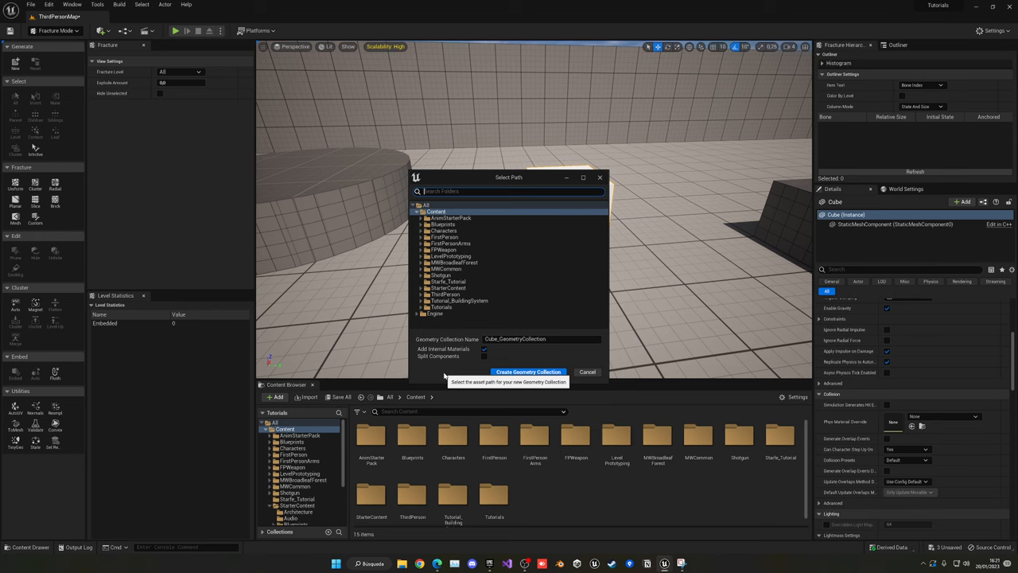
pyautogui.click(528, 372)
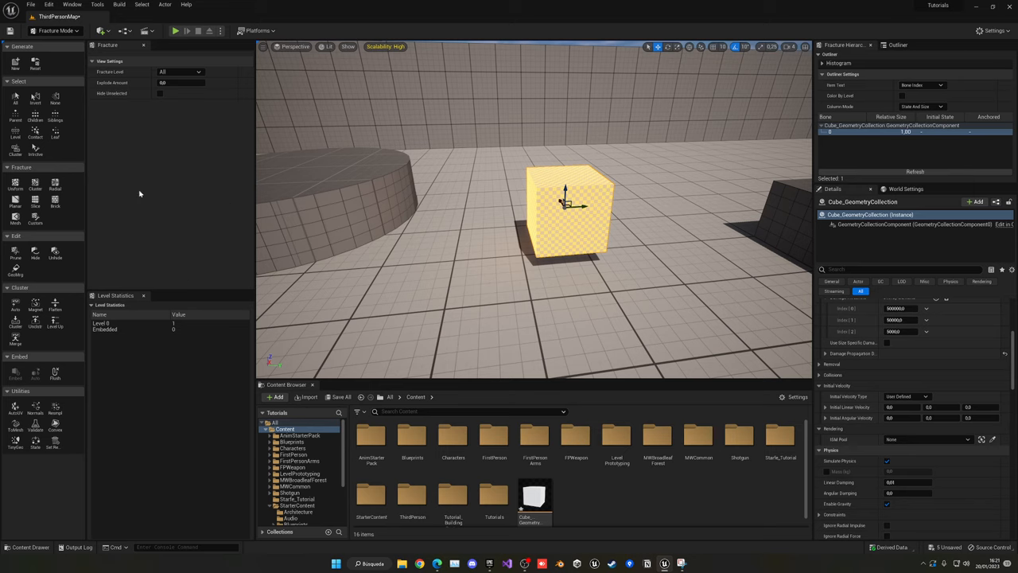
pyautogui.moveTo(76, 189)
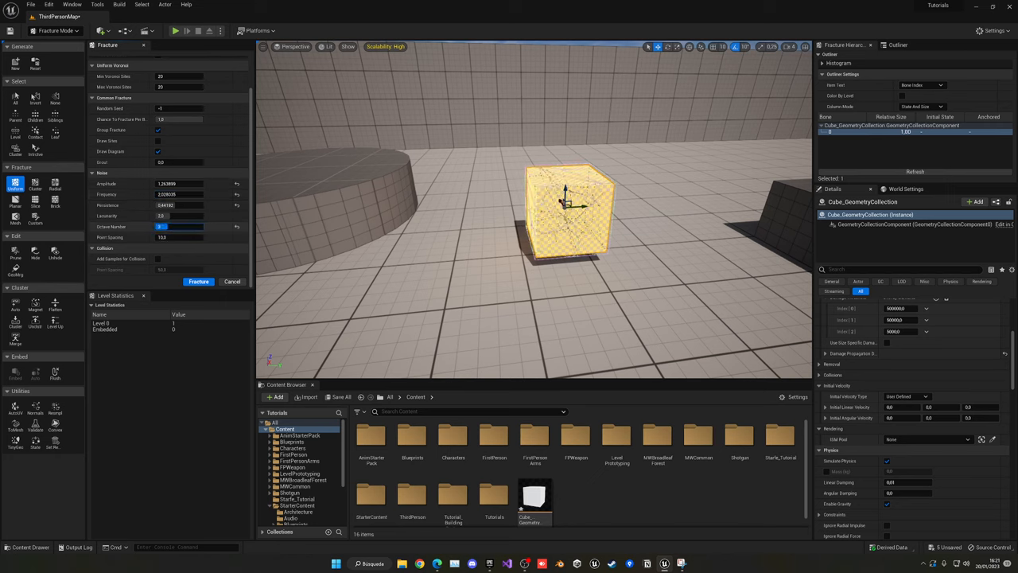
# - Voronoi-fracture the collection with Min Voronoi Sites 20 and preview the pieces exploded apart
pyautogui.click(197, 281)
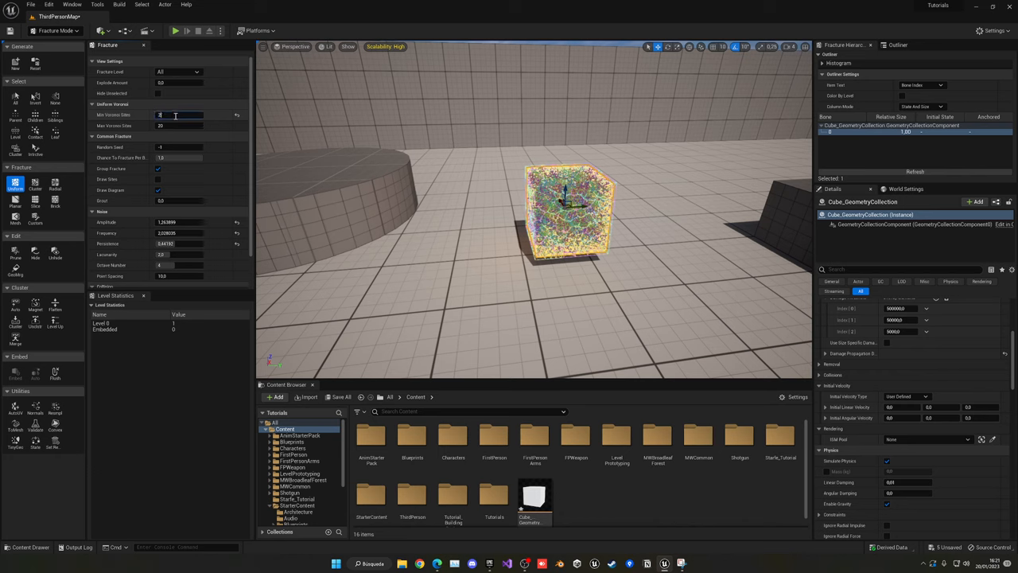
pyautogui.write('20')
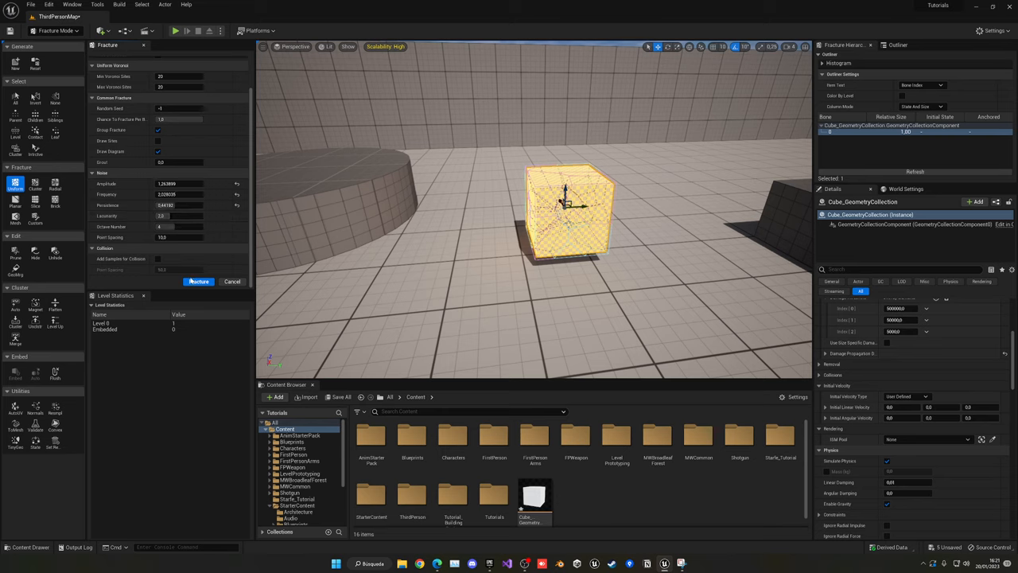
pyautogui.click(197, 281)
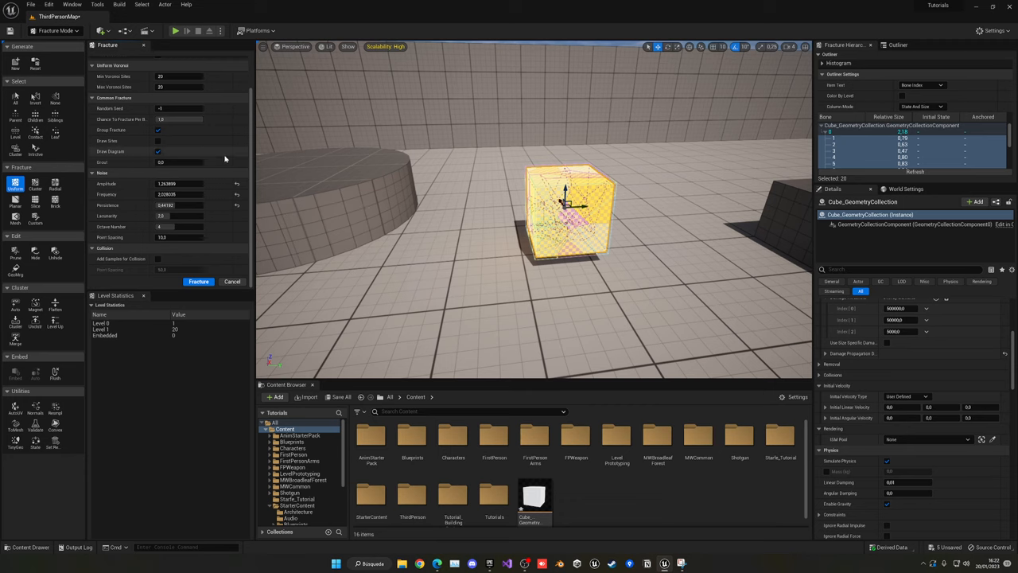
pyautogui.click(197, 282)
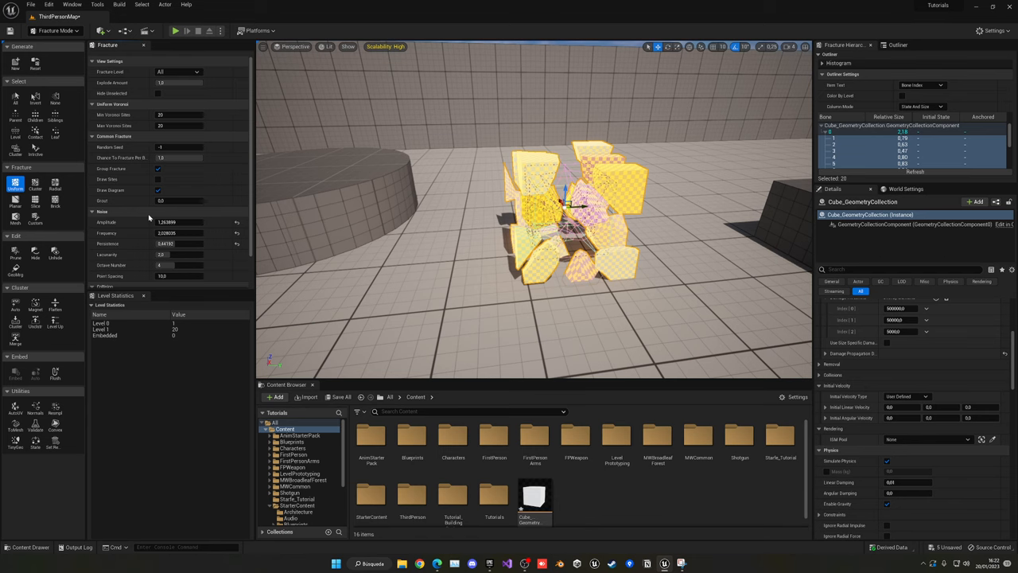
pyautogui.click(51, 30)
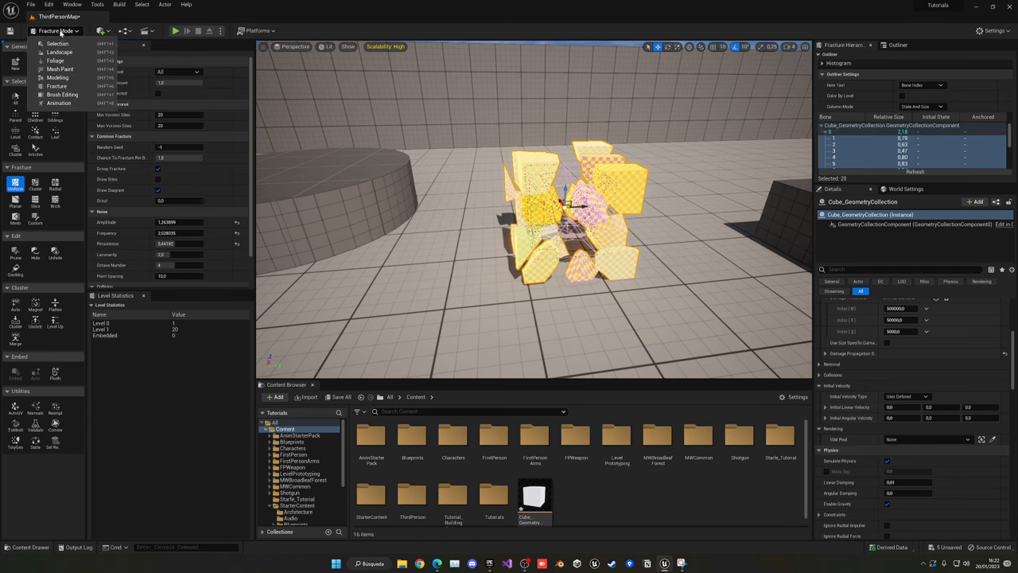
# - Return to Selection Mode and select Cube_GeometryCollection in the Outliner
pyautogui.click(57, 39)
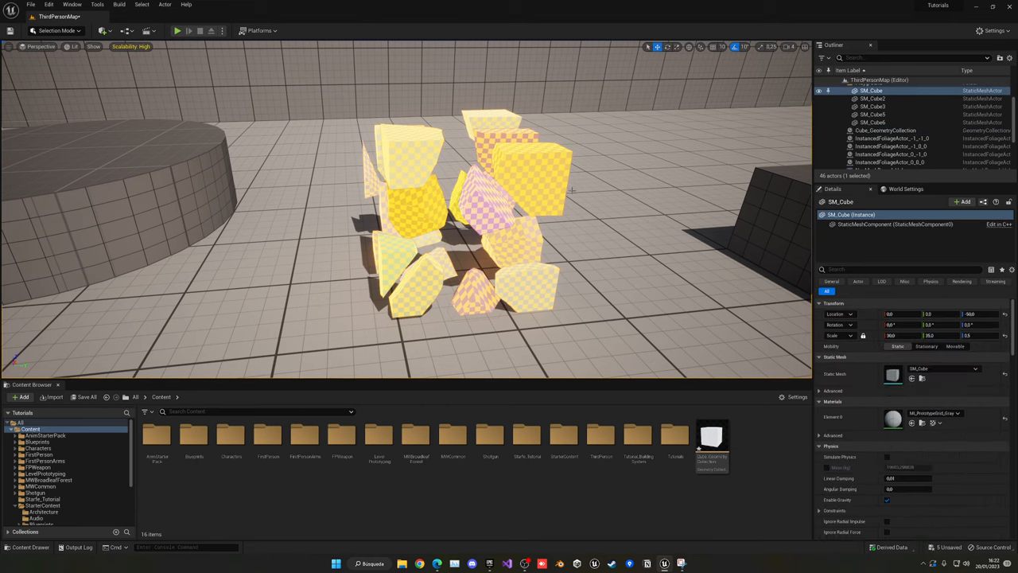
pyautogui.click(881, 130)
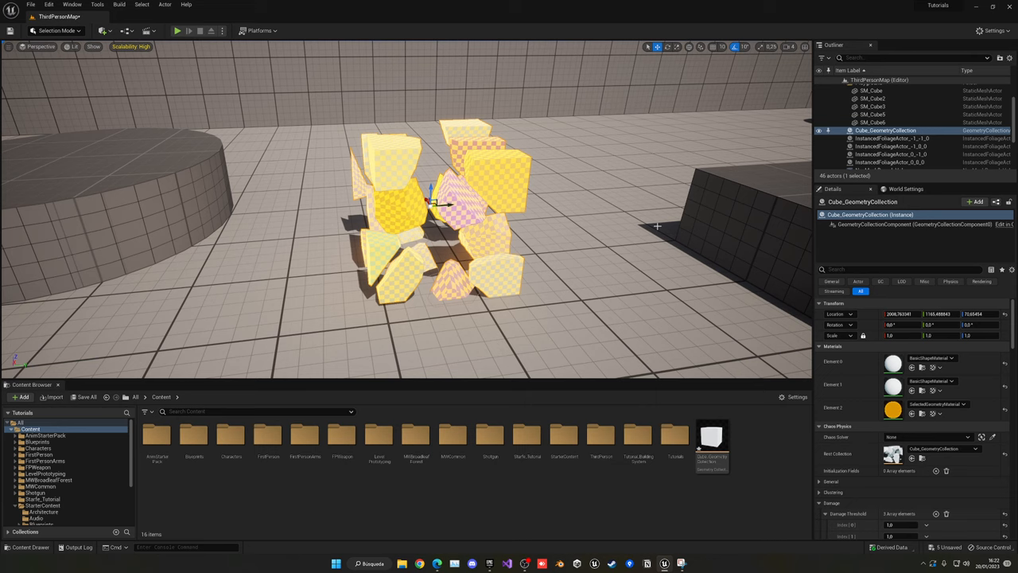
pyautogui.moveTo(580, 167)
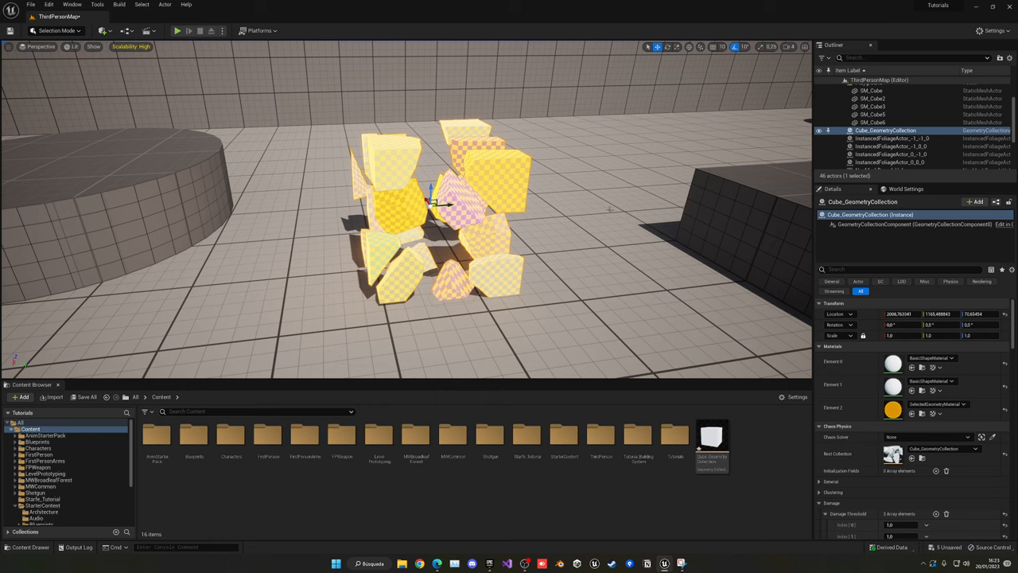
pyautogui.moveTo(999, 201)
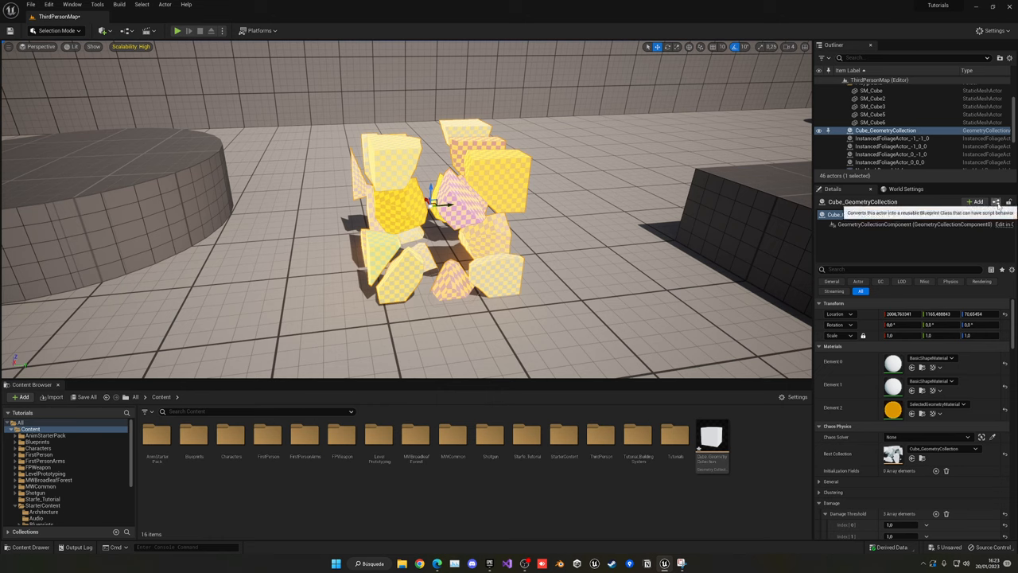
# - Convert the fractured cube to a blueprint named BP_Explosion
pyautogui.click(999, 200)
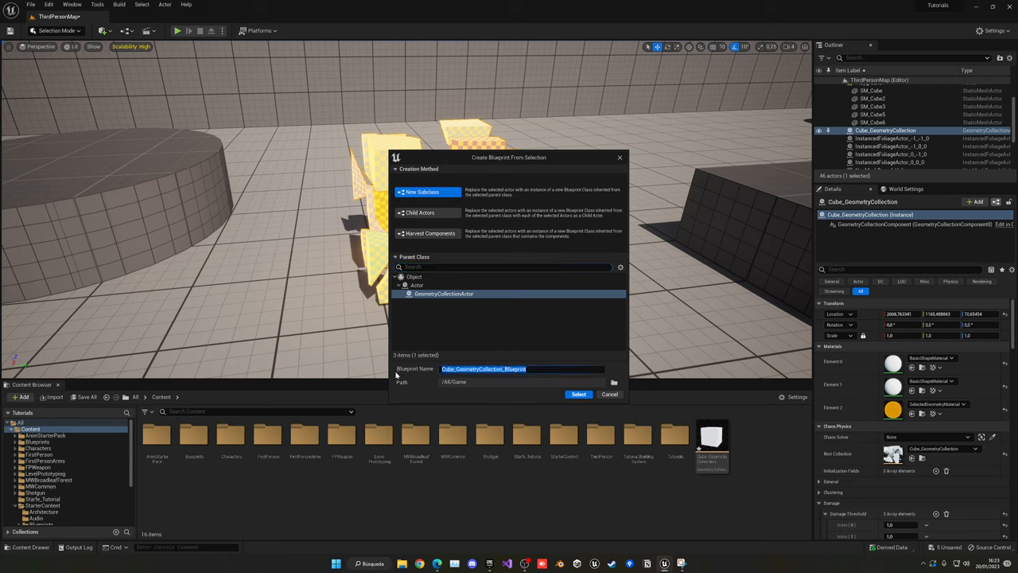
pyautogui.write('BP_Explosion')
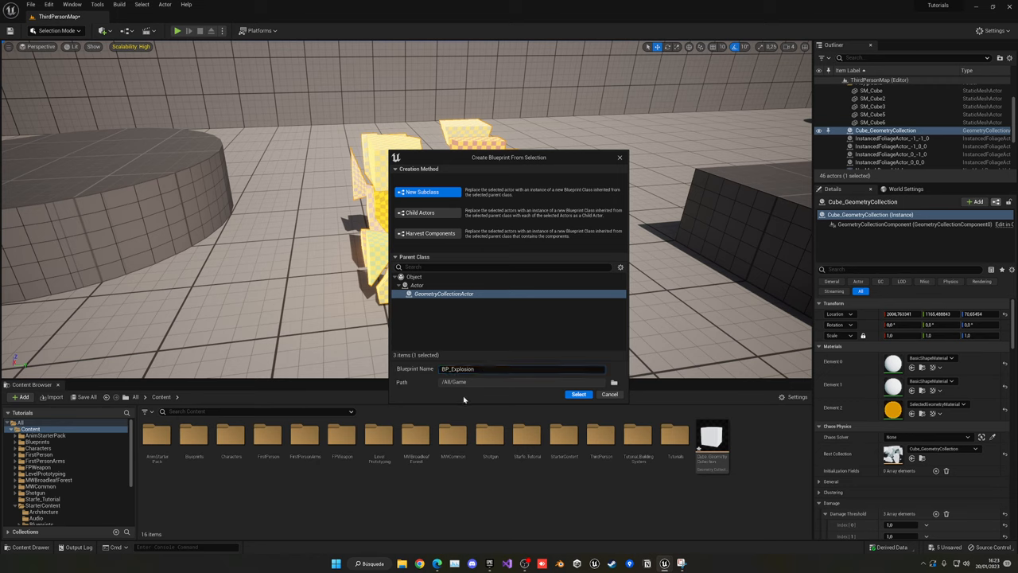
pyautogui.moveTo(523, 251)
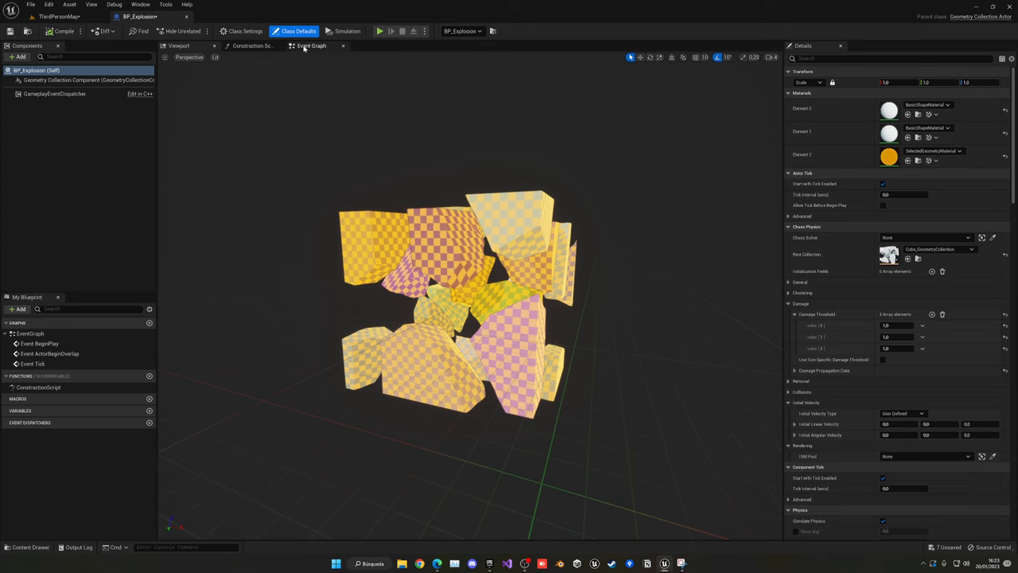
# - From Event BeginPlay add Add Impulse (GeometryCollectionComponent) with Impulse Z 1000000.0
pyautogui.click(312, 44)
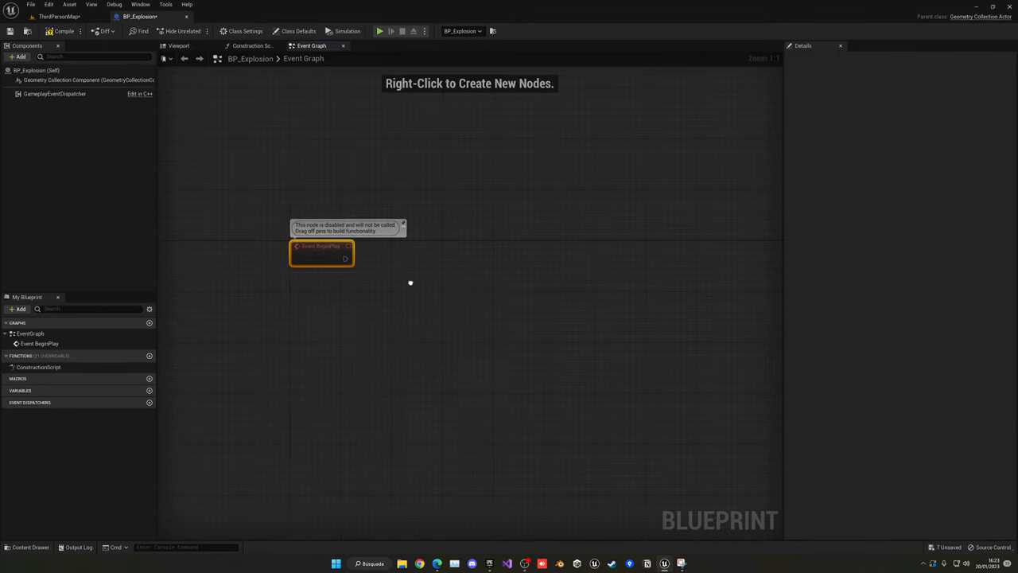
pyautogui.moveTo(343, 257); pyautogui.dragTo(390, 258)
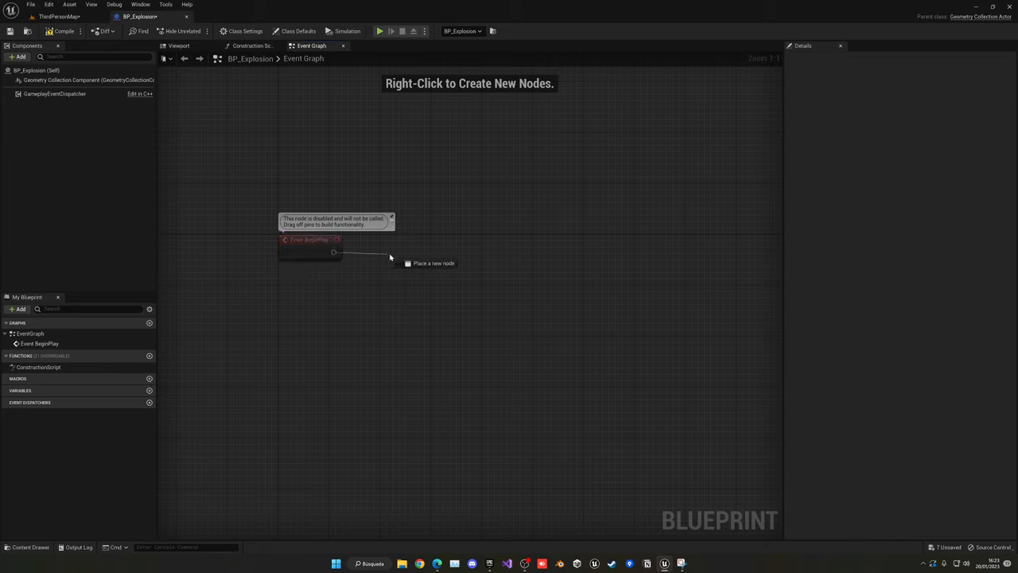
pyautogui.write('add impulse')
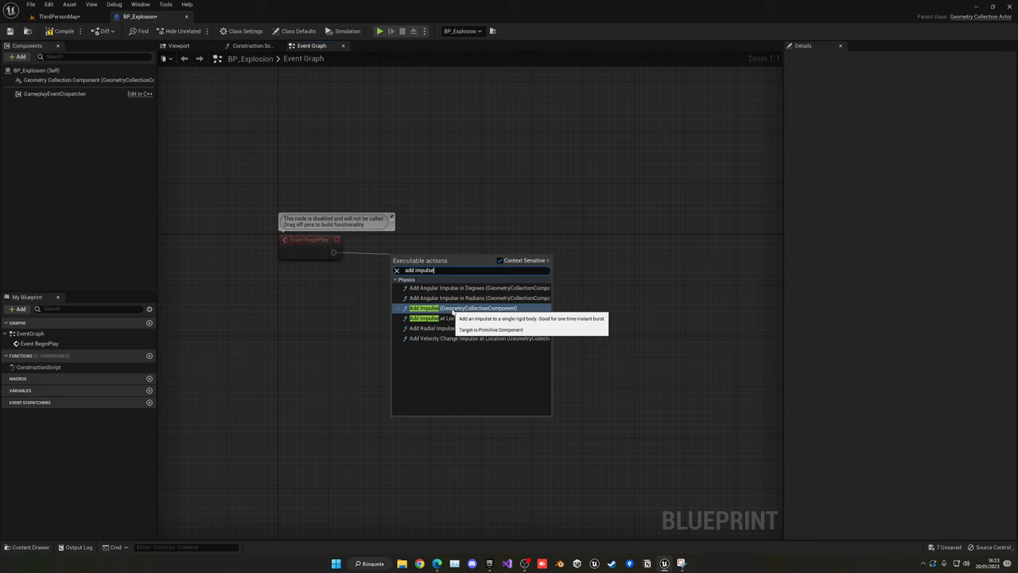
pyautogui.click(433, 309)
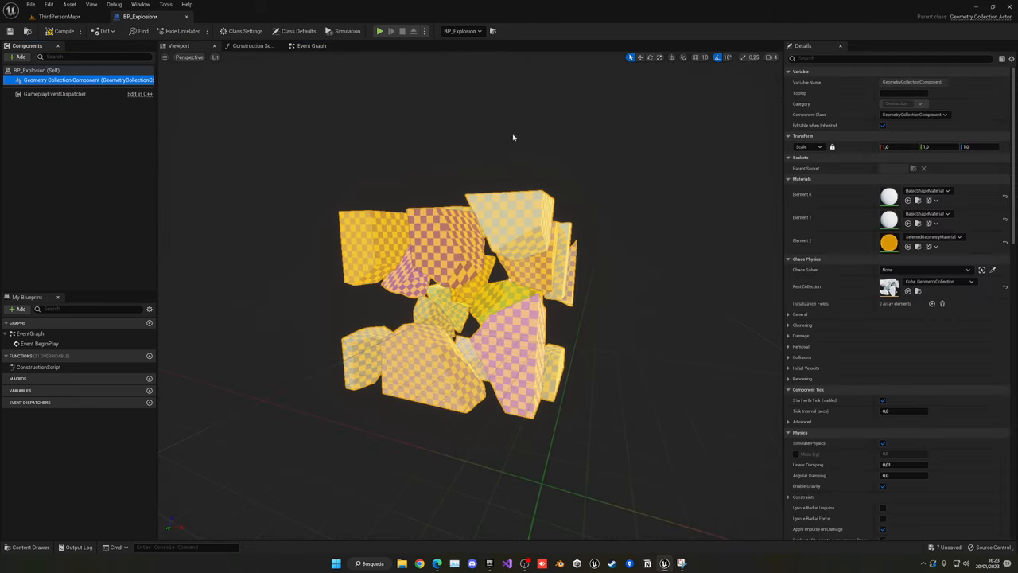
pyautogui.click(308, 44)
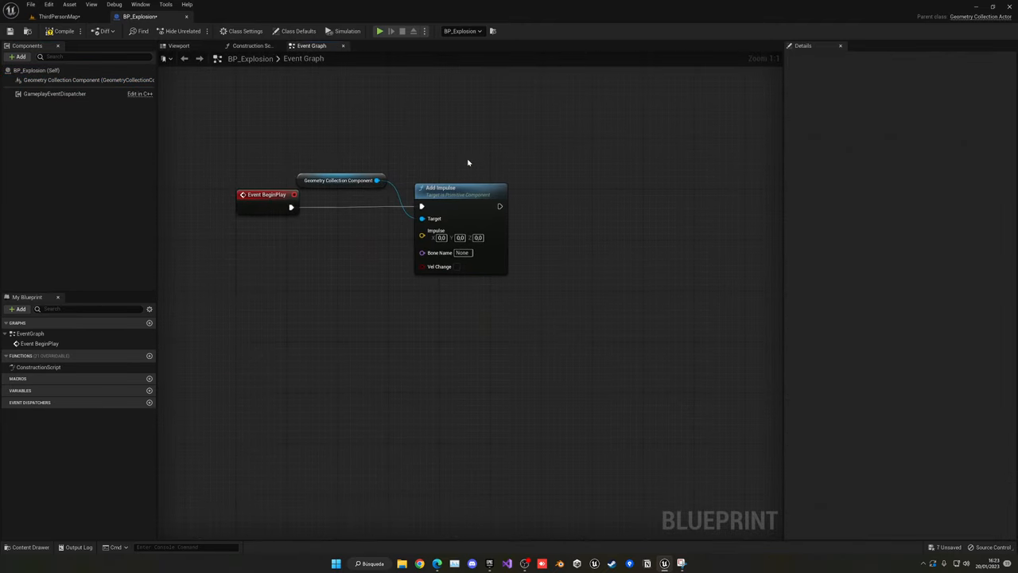
pyautogui.click(479, 237)
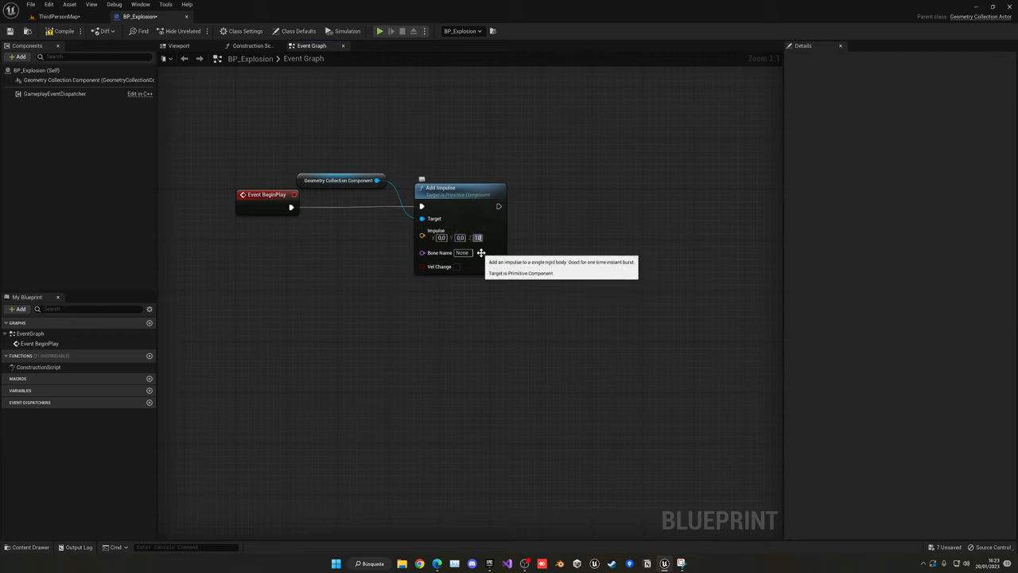
pyautogui.write('1000000.0')
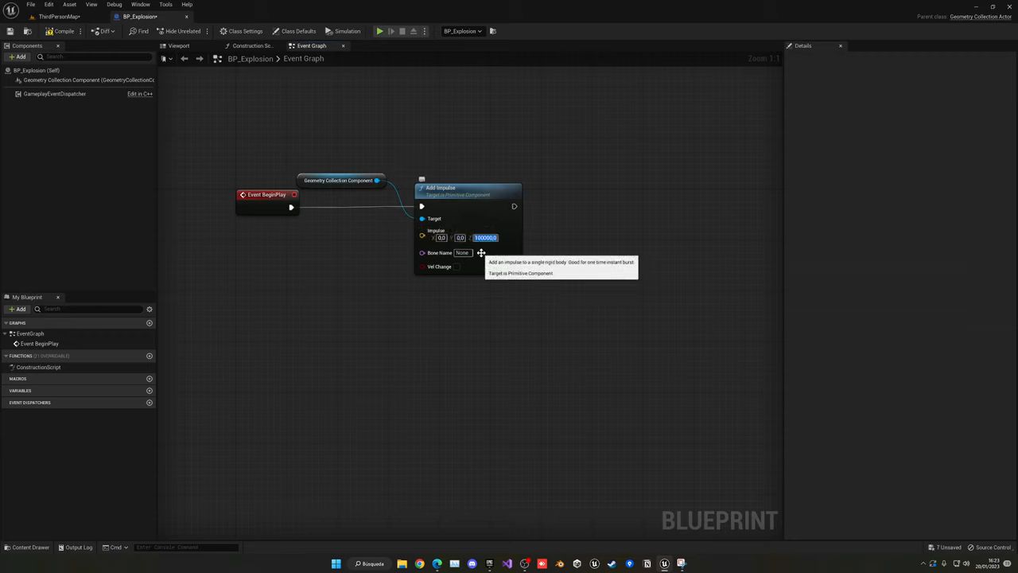
pyautogui.moveTo(519, 353)
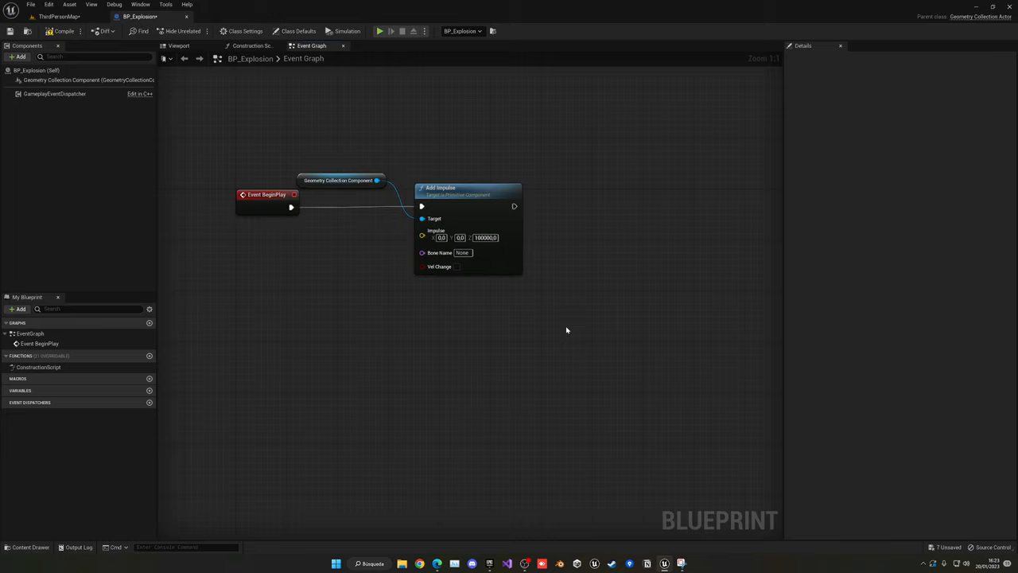
pyautogui.moveTo(561, 326)
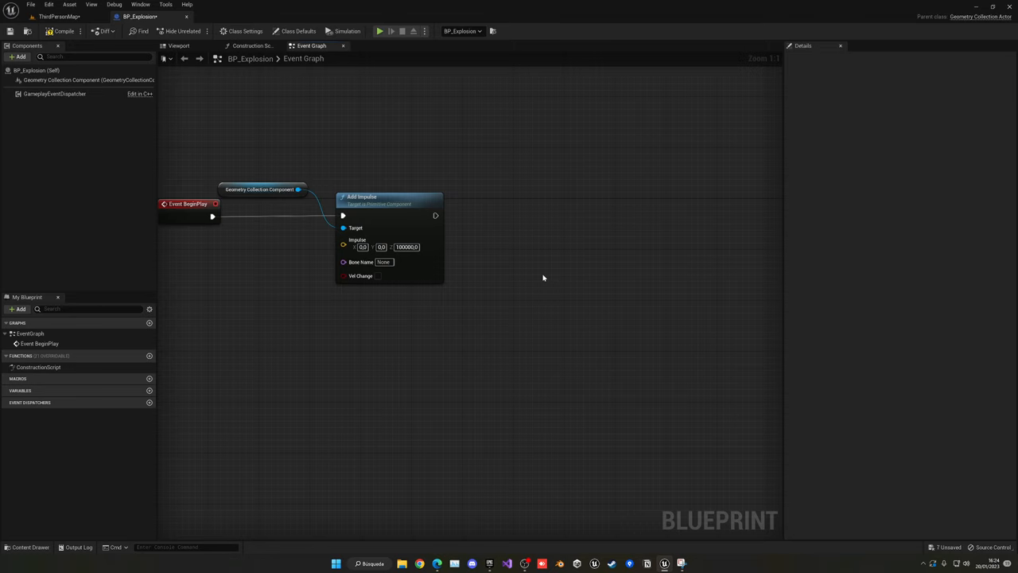
# - Chain a Delay node after Add Impulse and drag out from its Completed pin
pyautogui.moveTo(544, 277); pyautogui.dragTo(520, 253)
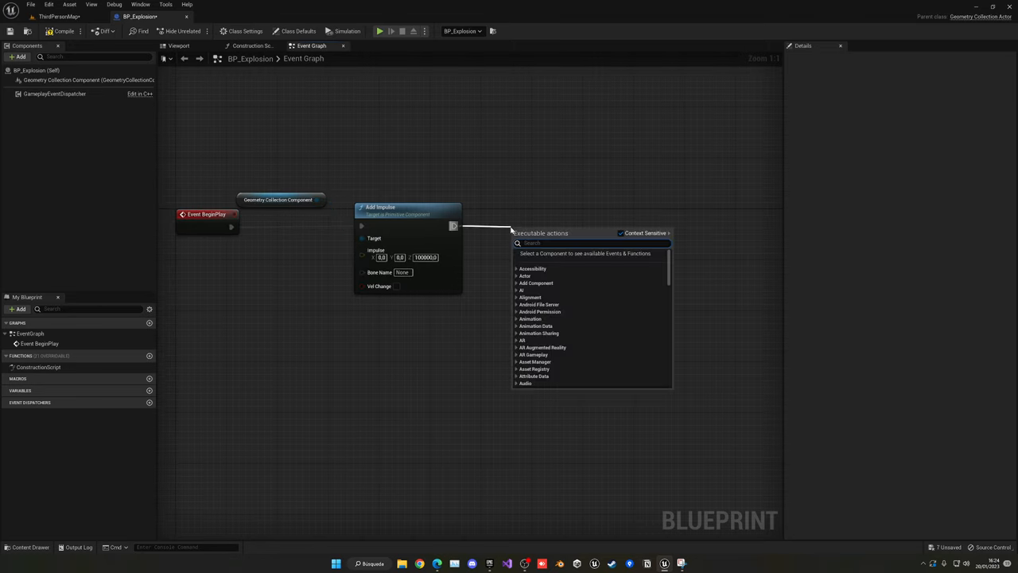
pyautogui.click(525, 242)
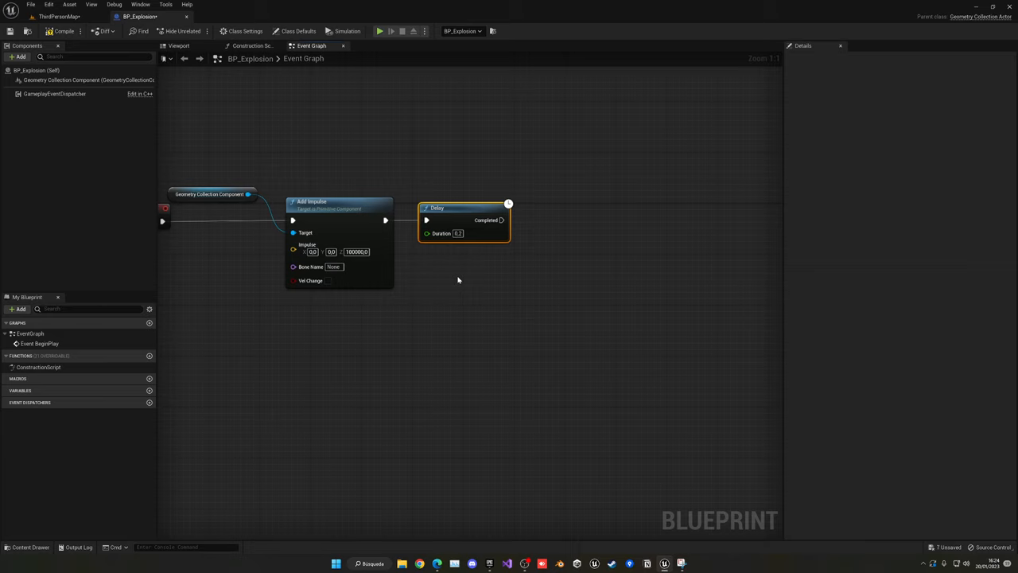
pyautogui.click(458, 233)
pyautogui.write('0,32')
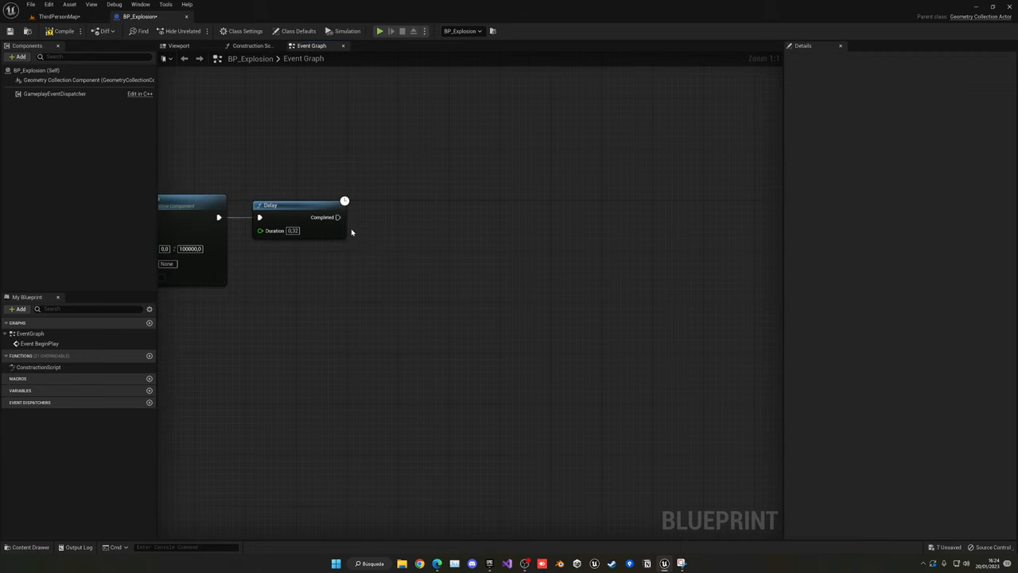
pyautogui.moveTo(338, 217); pyautogui.dragTo(396, 222)
pyautogui.write('spawn emit')
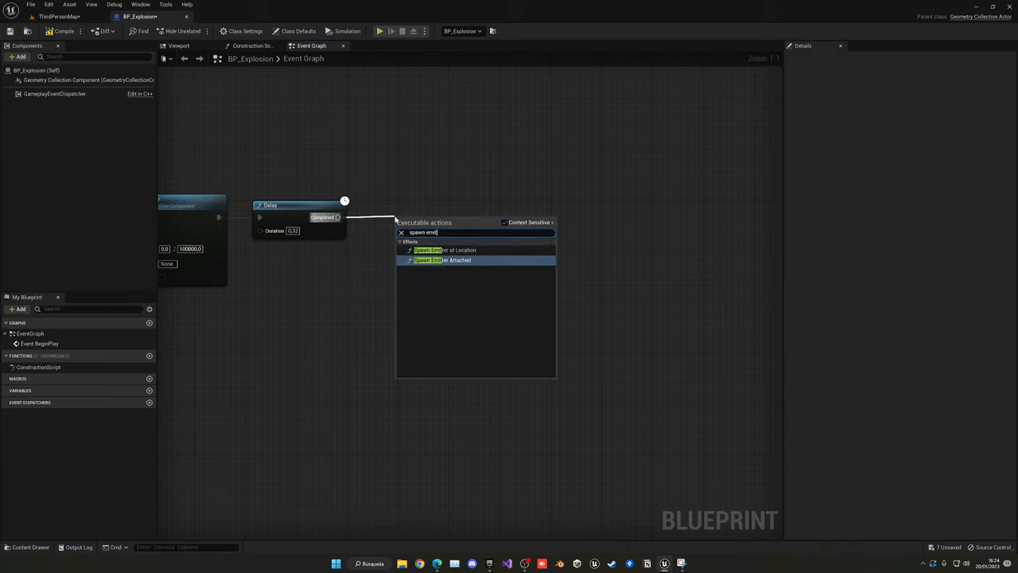
# - Add Spawn Emitter at Location after the Delay's Completed output
pyautogui.click(442, 250)
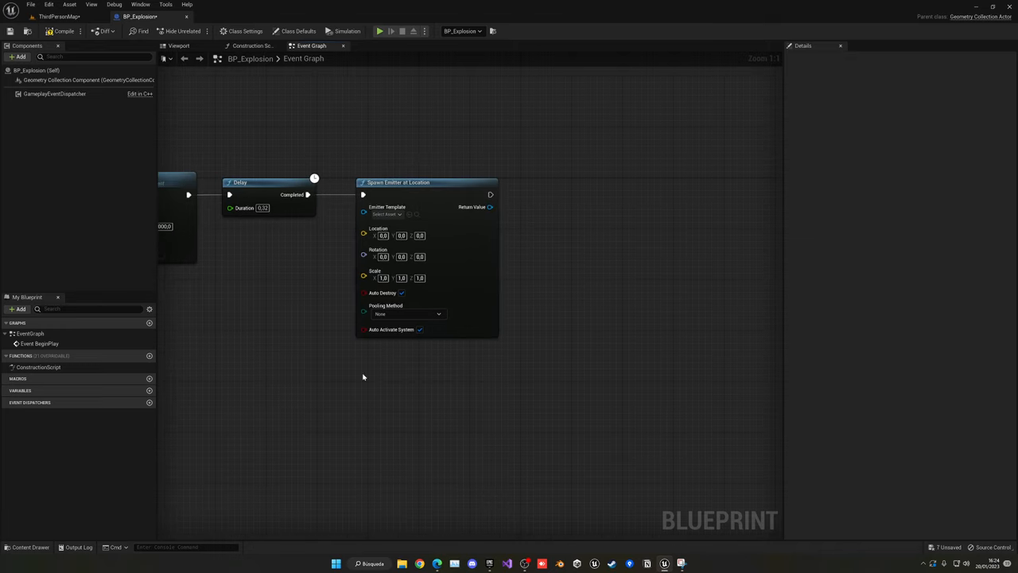
pyautogui.moveTo(338, 417)
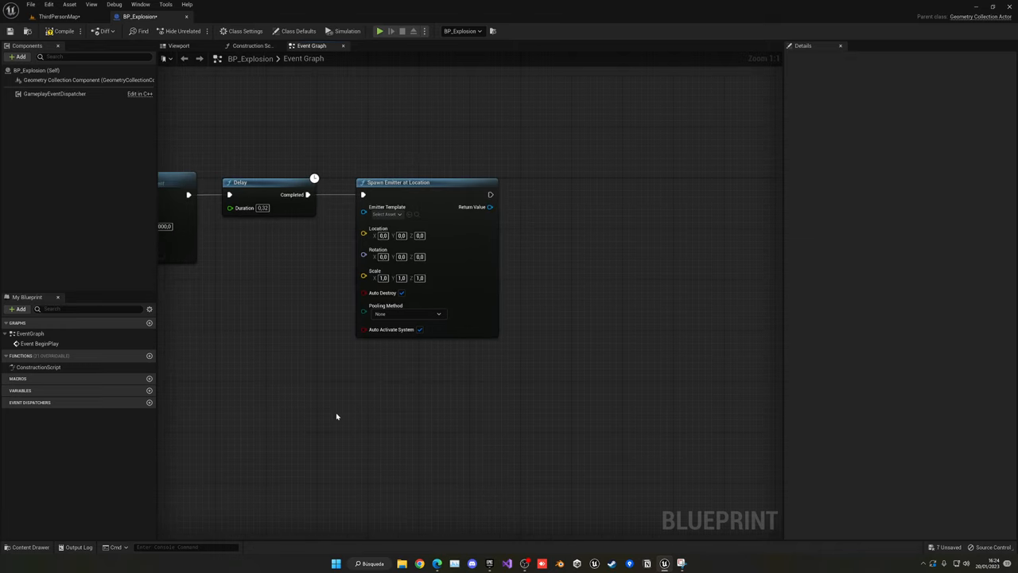
pyautogui.write('spawn syste')
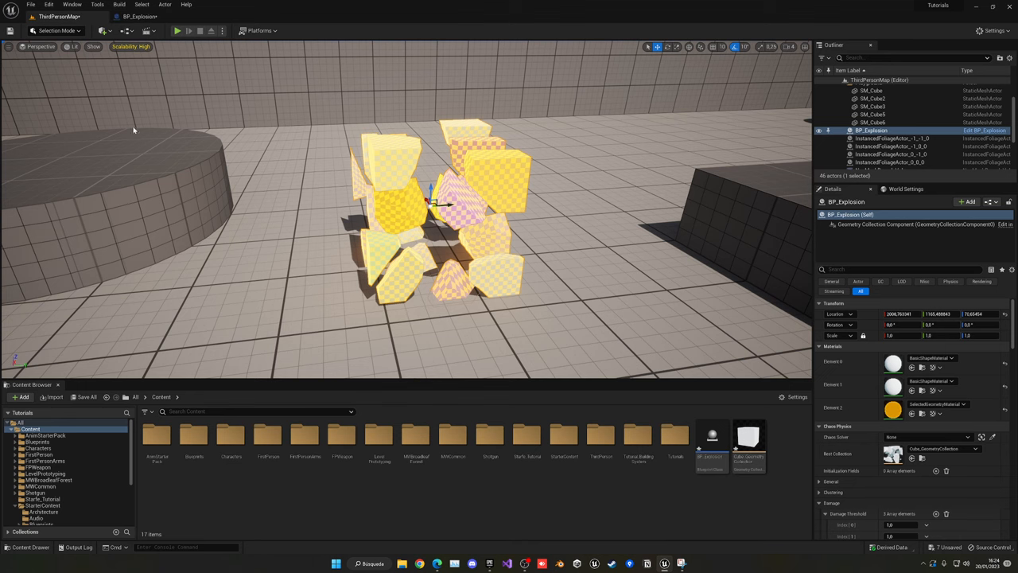
# - Browse the StarterContent > Particles folder in the Content Browser
pyautogui.click(562, 438)
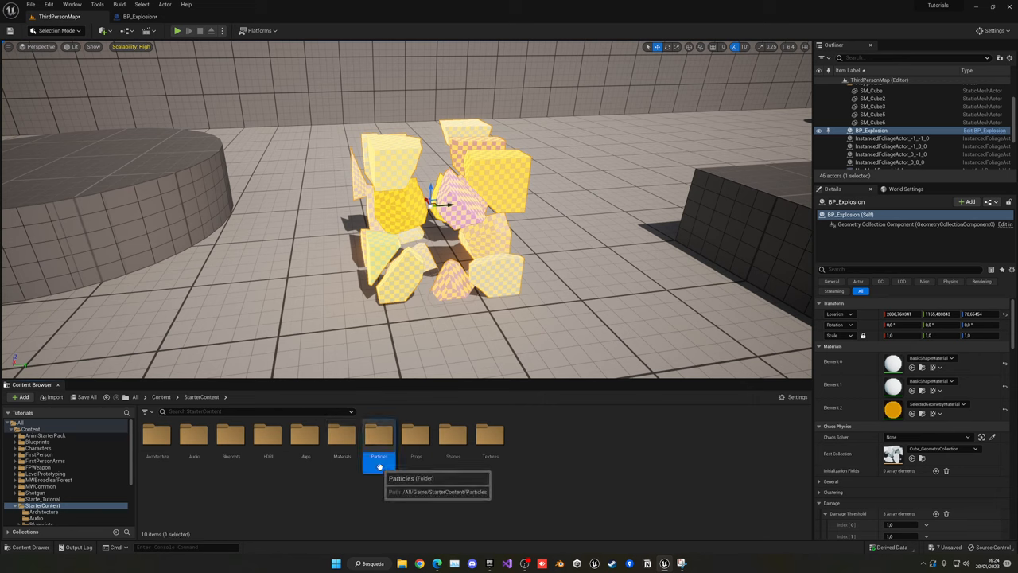
pyautogui.doubleClick(379, 437)
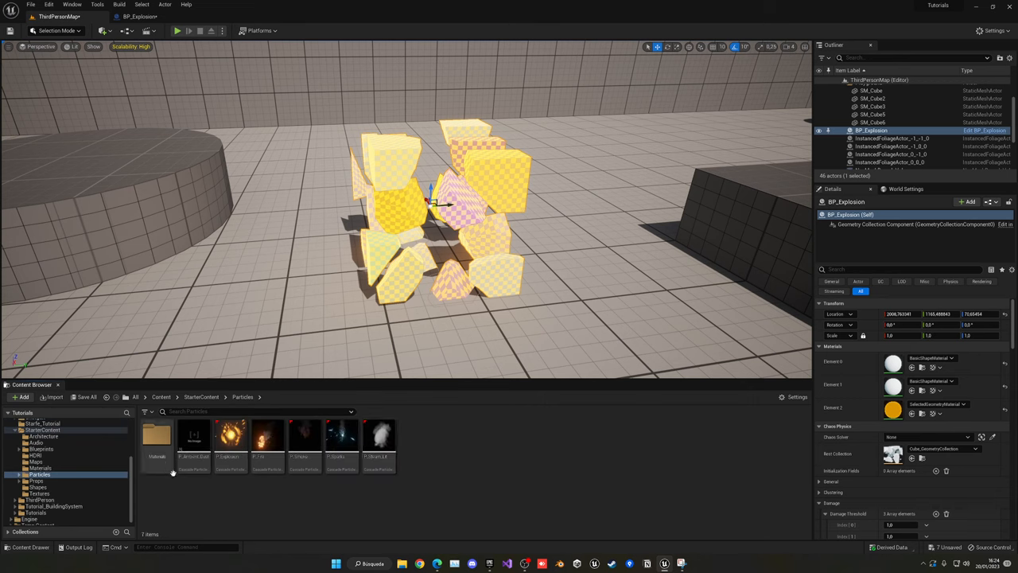
pyautogui.moveTo(305, 493)
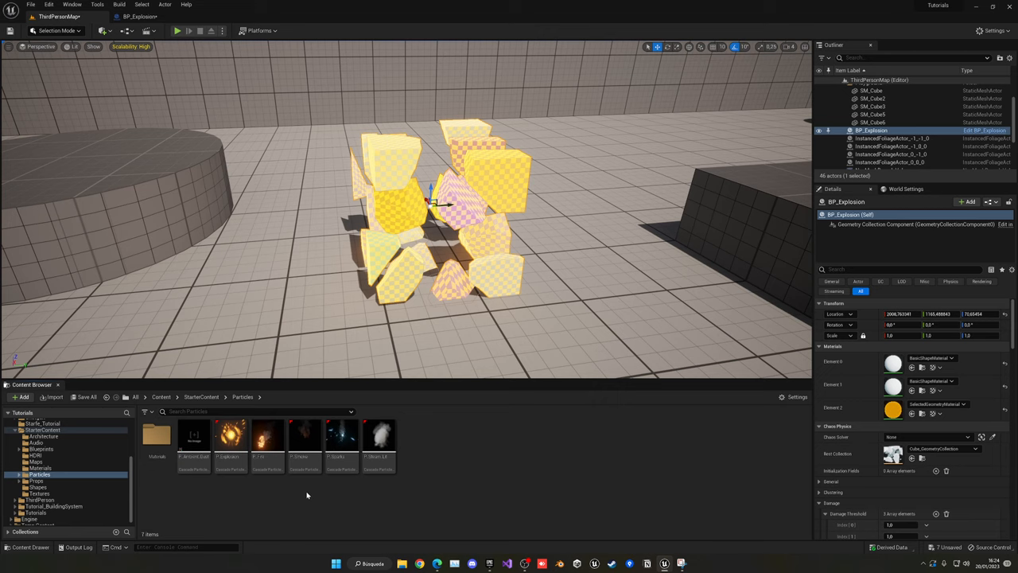
pyautogui.click(229, 437)
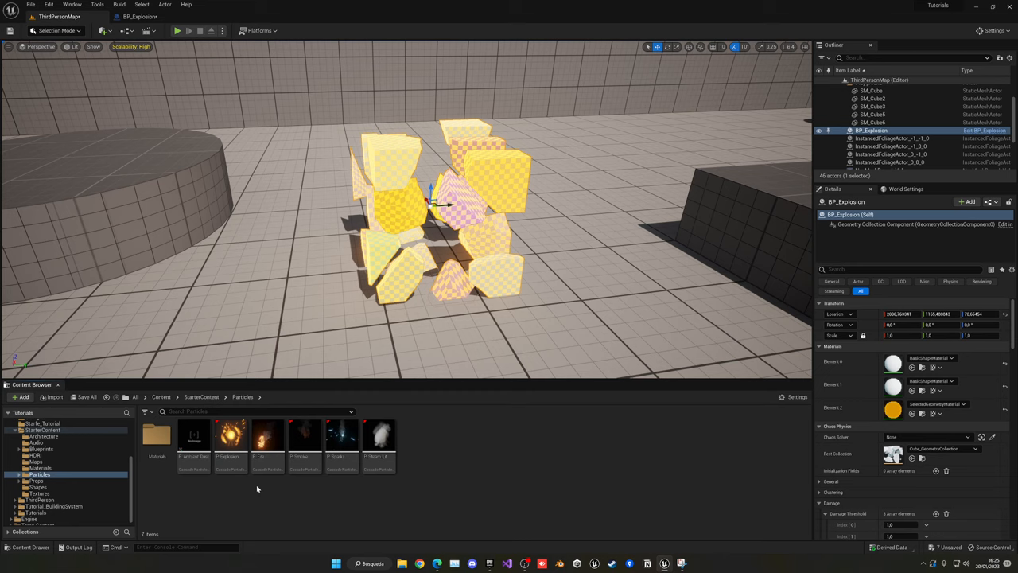
pyautogui.moveTo(254, 487)
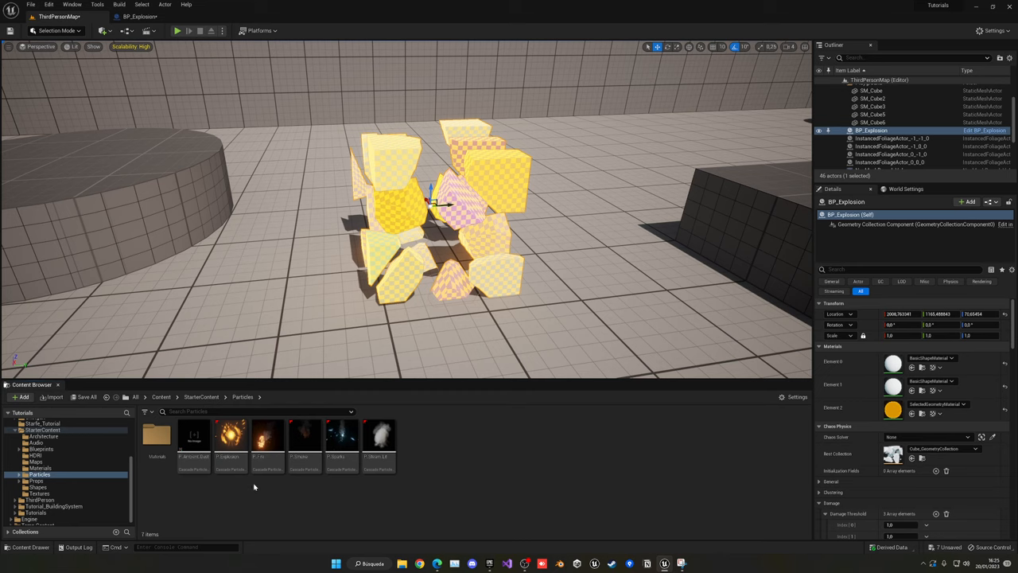
# - Bring up the Add Feature or Content Pack window from the Add menu
pyautogui.click(22, 398)
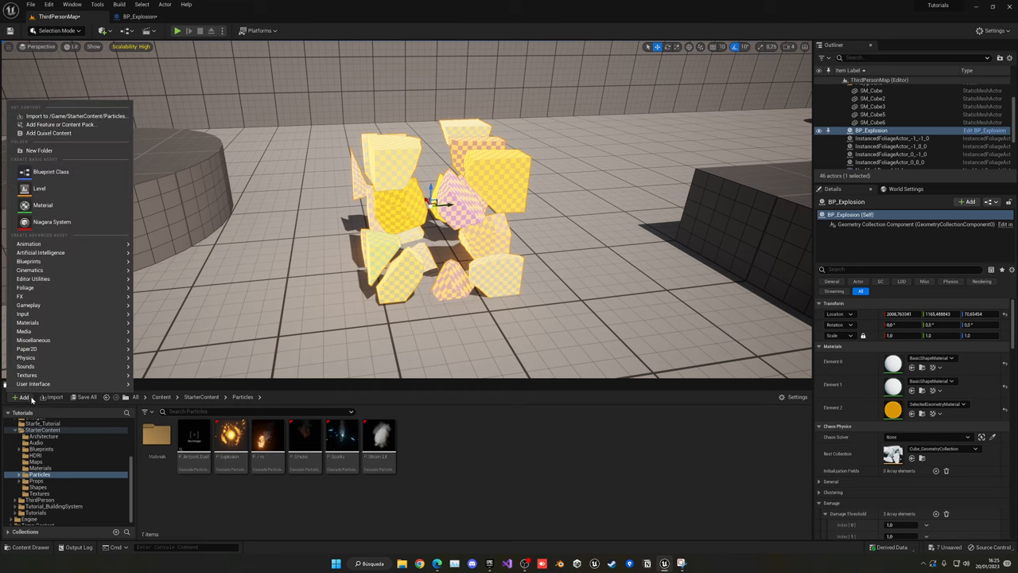
pyautogui.click(63, 124)
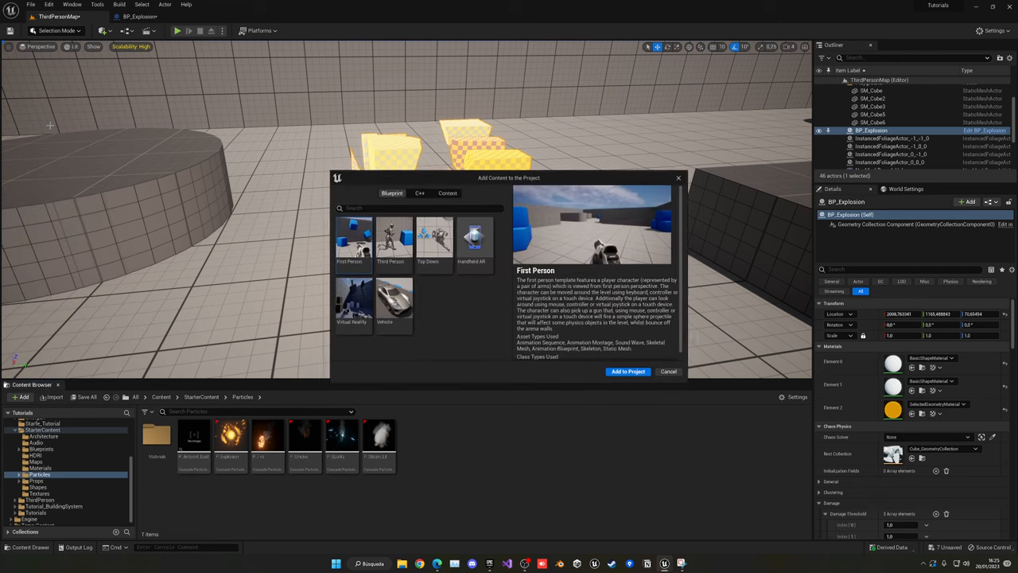
pyautogui.click(447, 193)
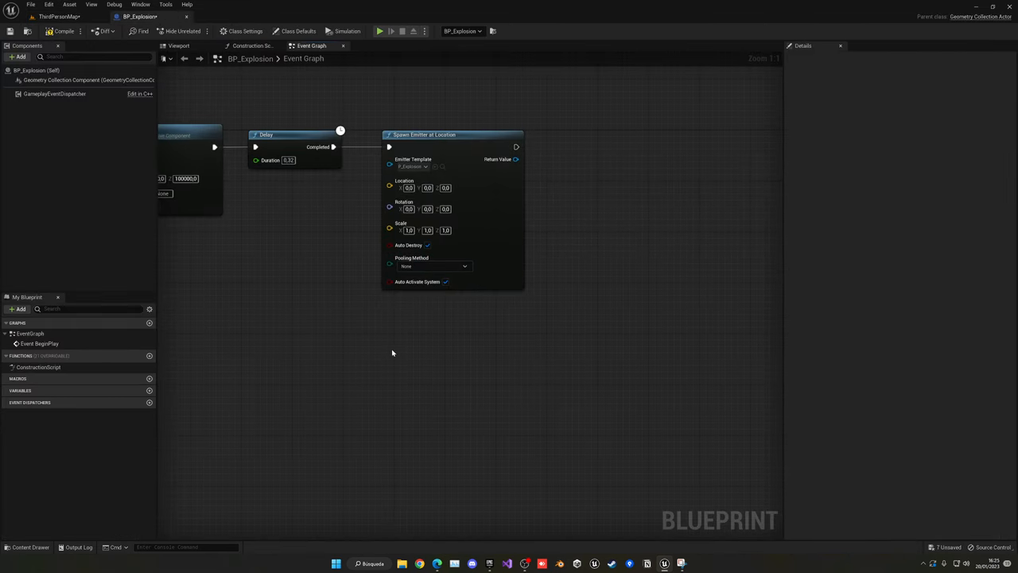
pyautogui.moveTo(399, 335)
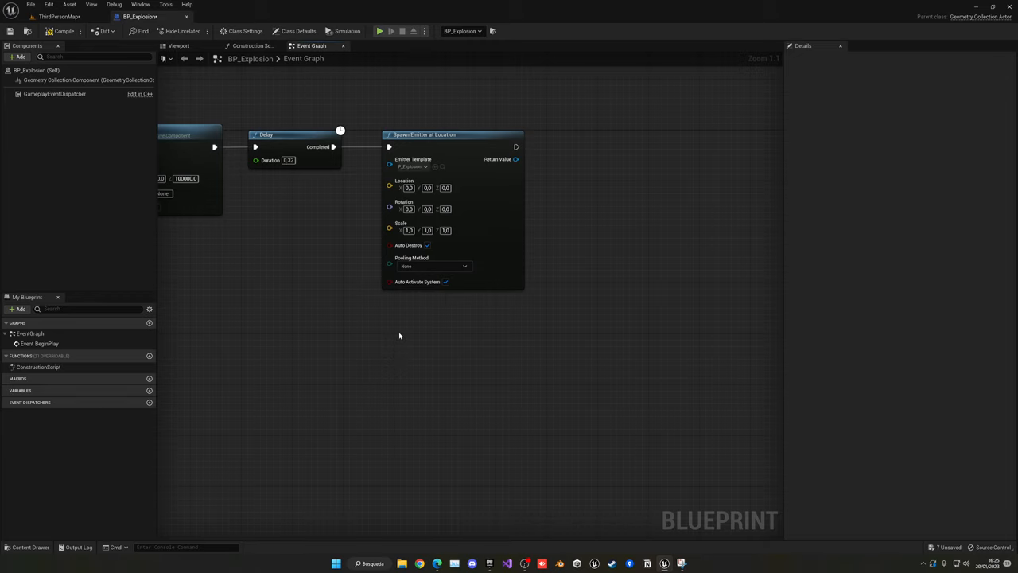
pyautogui.moveTo(633, 173)
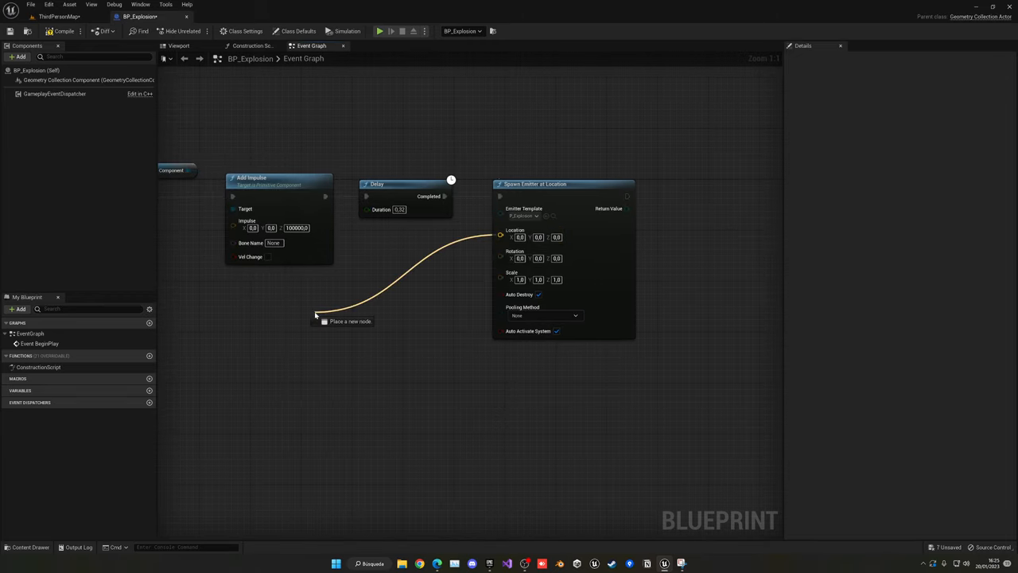
# - Feed Spawn Emitter at Location's Location pin from a Get Actor Location node
pyautogui.write('get a')
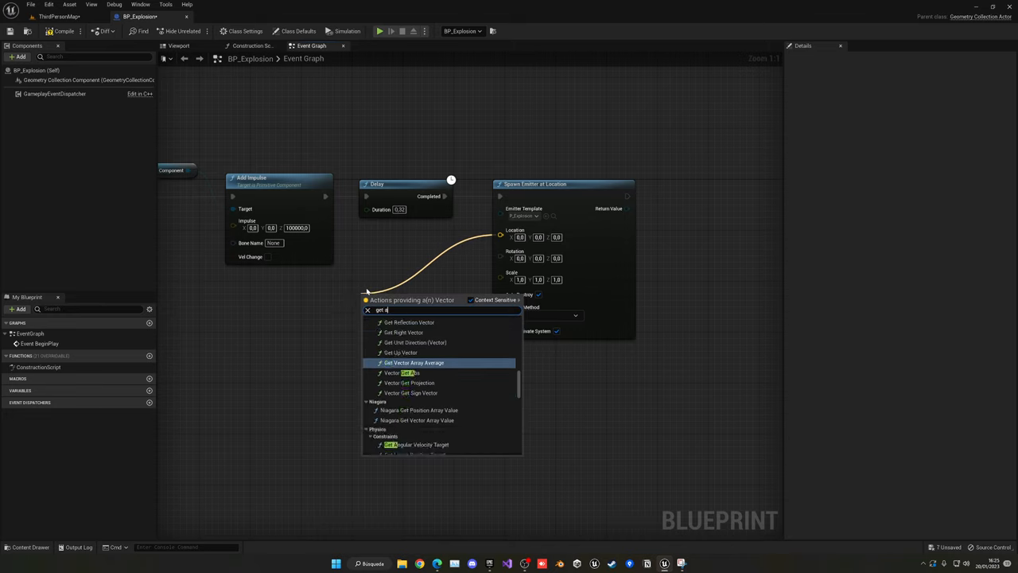
pyautogui.click(410, 363)
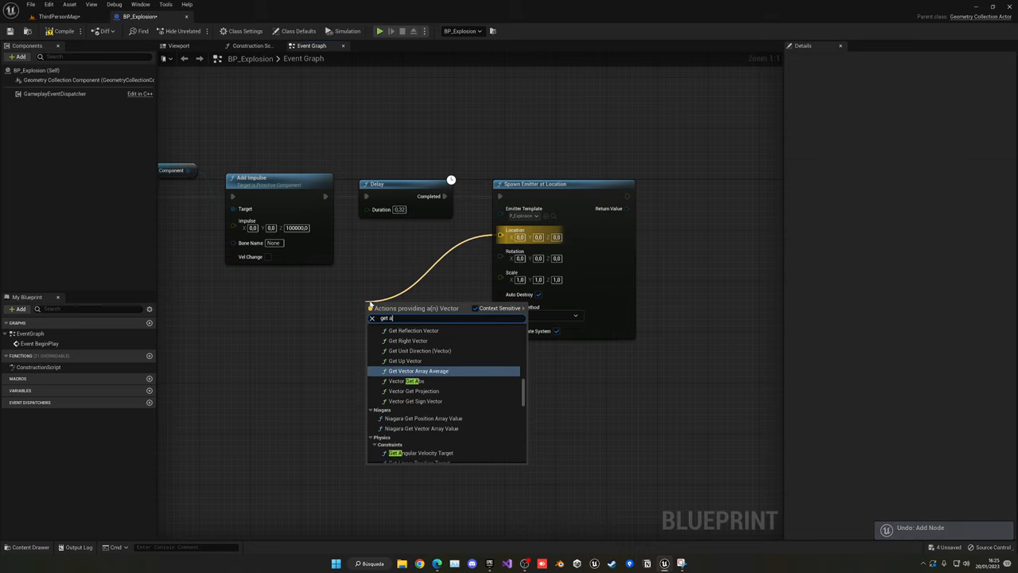
pyautogui.click(416, 371)
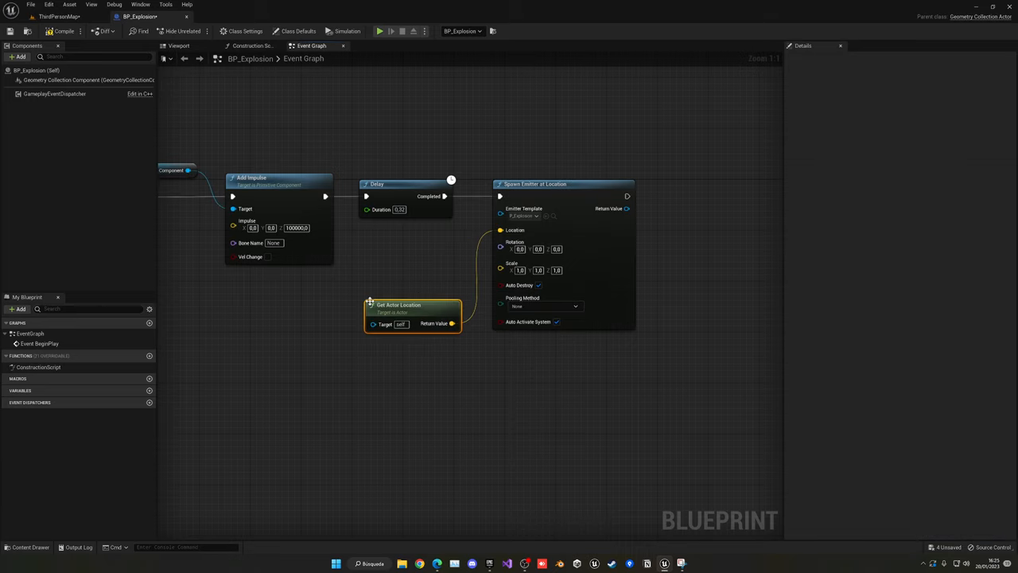
pyautogui.moveTo(397, 310); pyautogui.dragTo(410, 247)
pyautogui.write('2')
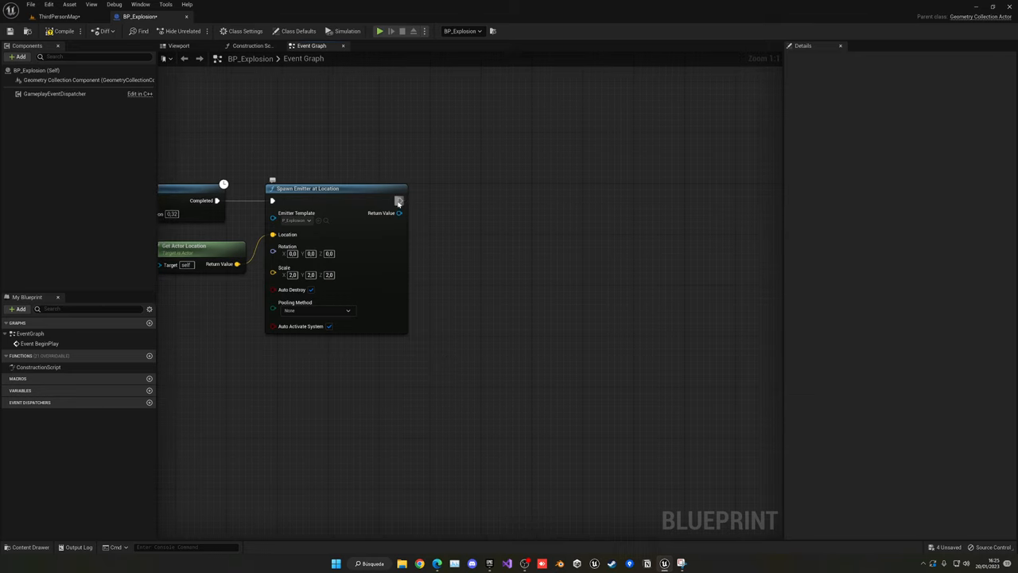
# - Add a Play Sound at Location node after the emitter, fed by Get Actor Location
pyautogui.write('play sound')
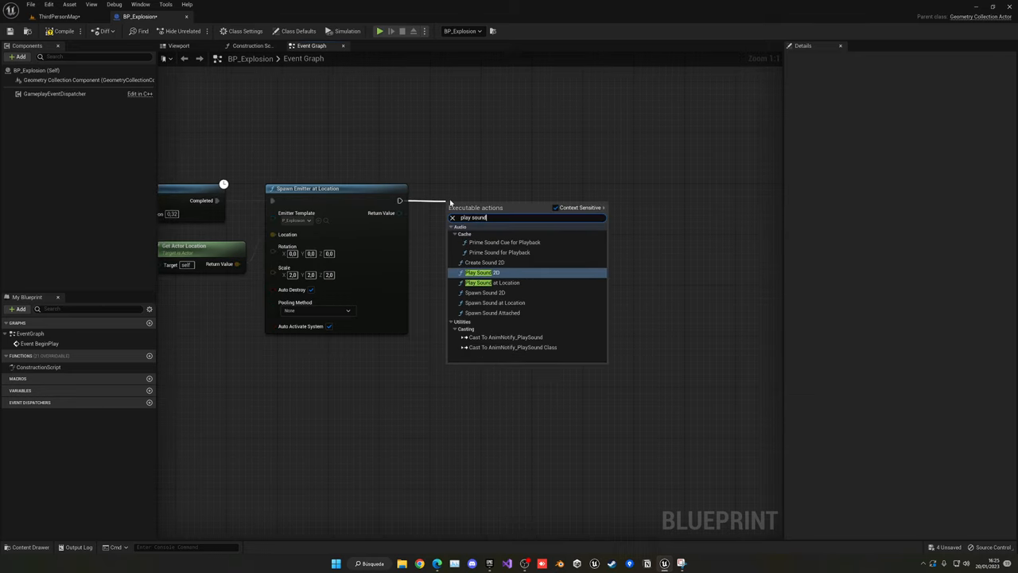
pyautogui.click(493, 283)
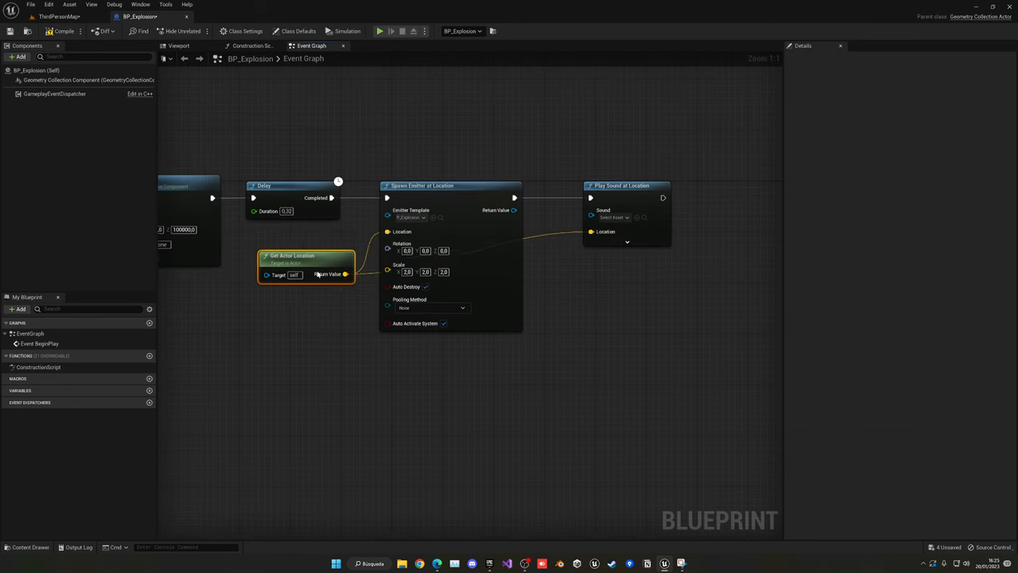
pyautogui.moveTo(305, 263); pyautogui.dragTo(301, 351)
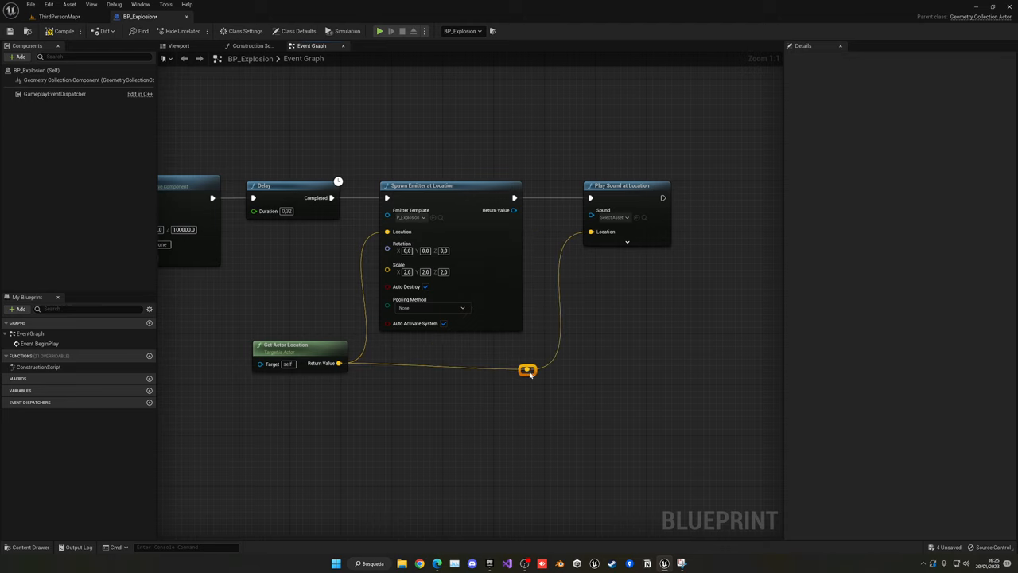
pyautogui.moveTo(528, 369); pyautogui.dragTo(458, 353)
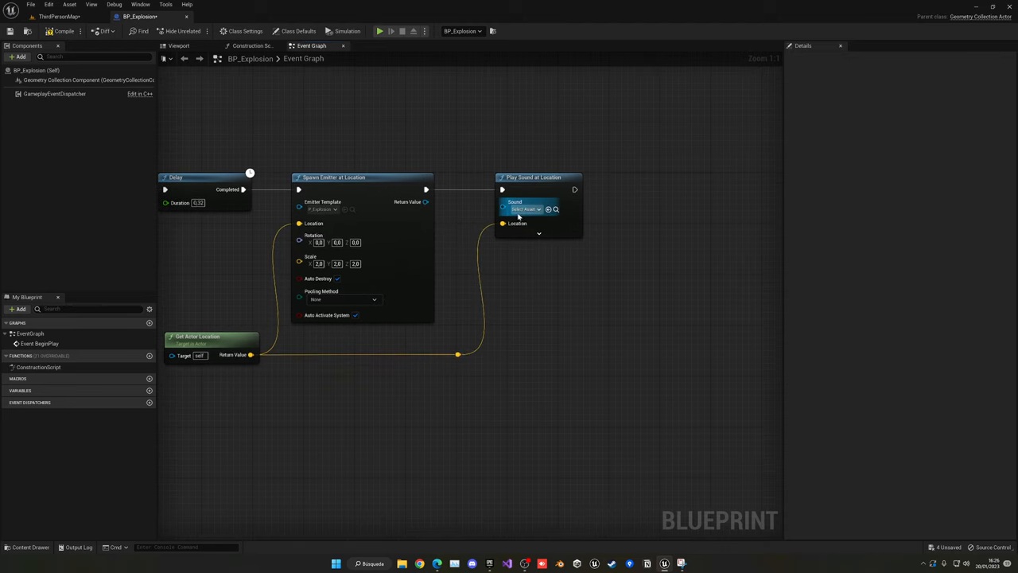
# - Set the node's Sound to the explosion sound asset
pyautogui.click(522, 208)
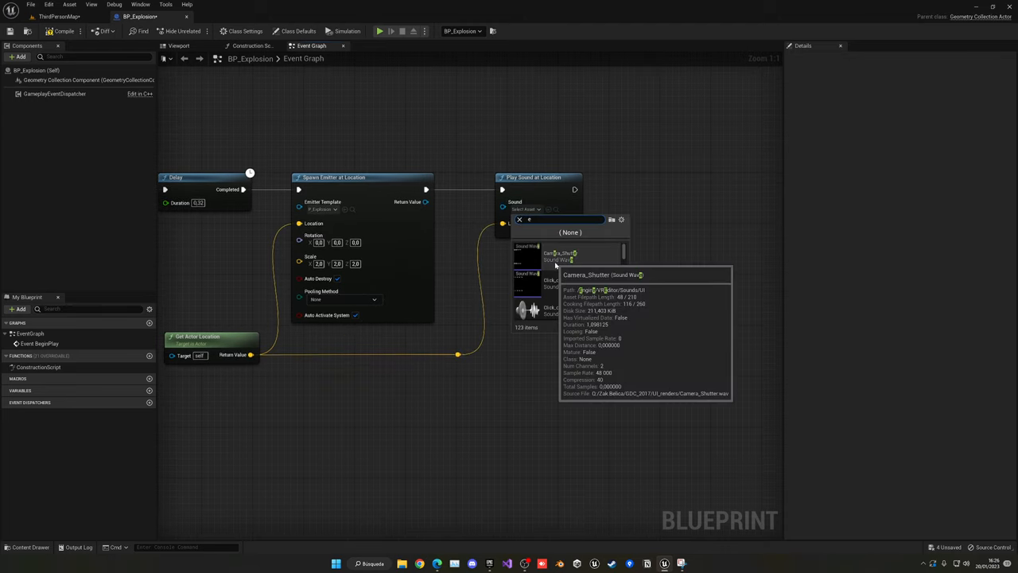
pyautogui.write('xpl')
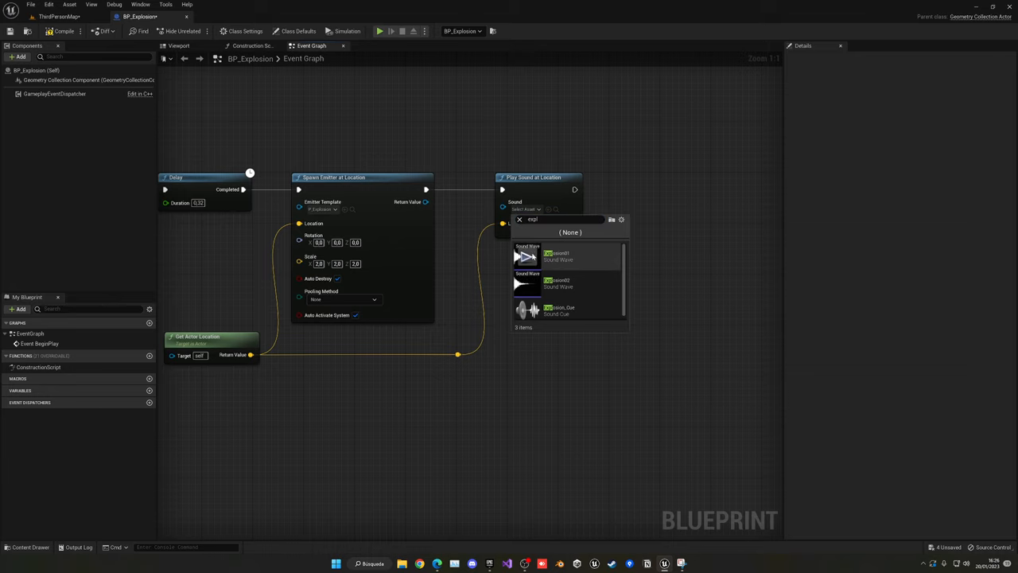
pyautogui.click(557, 256)
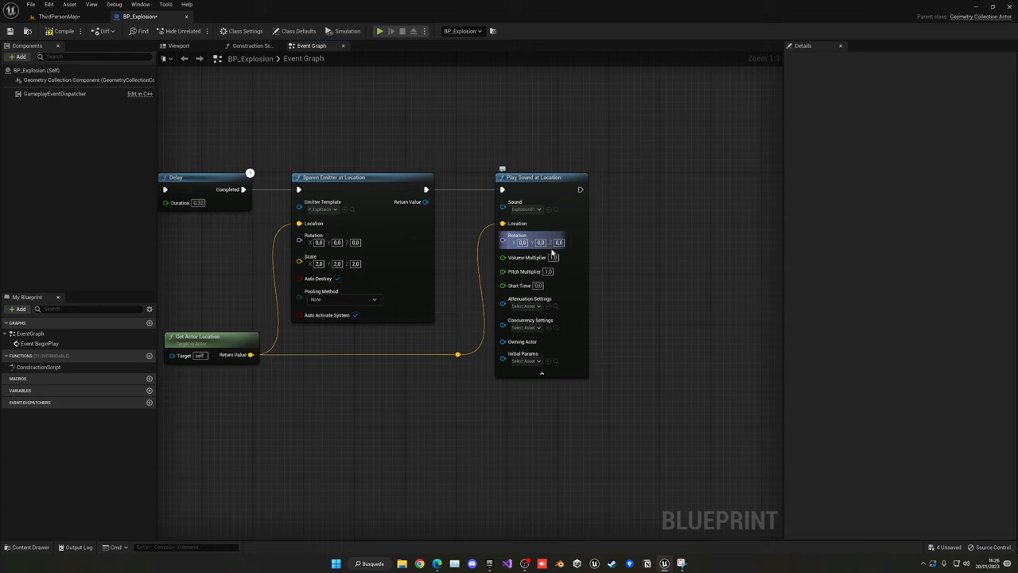
pyautogui.moveTo(525, 257)
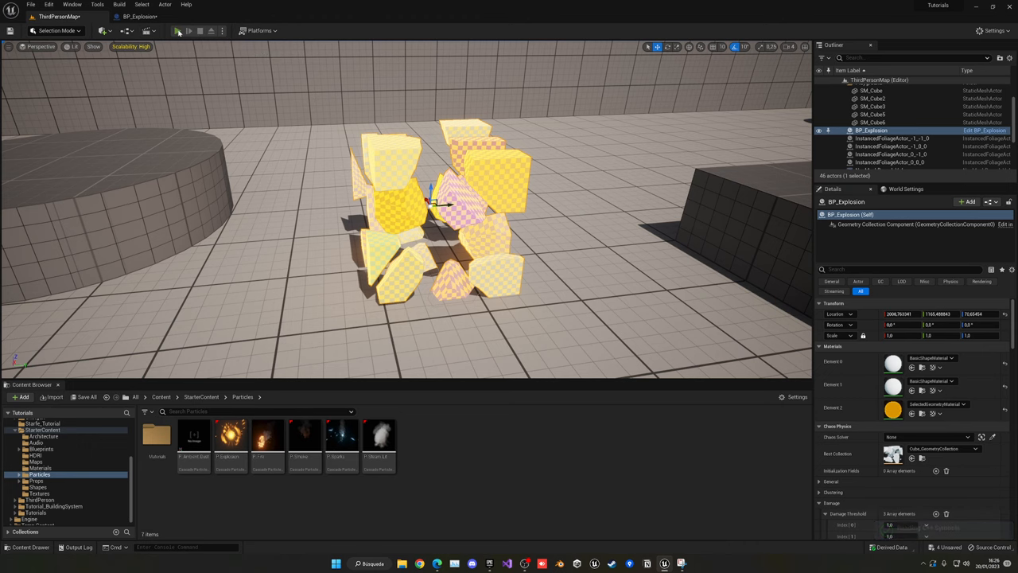
# - Switch to the level, view the fractured cube, and start Play to test it
pyautogui.click(178, 32)
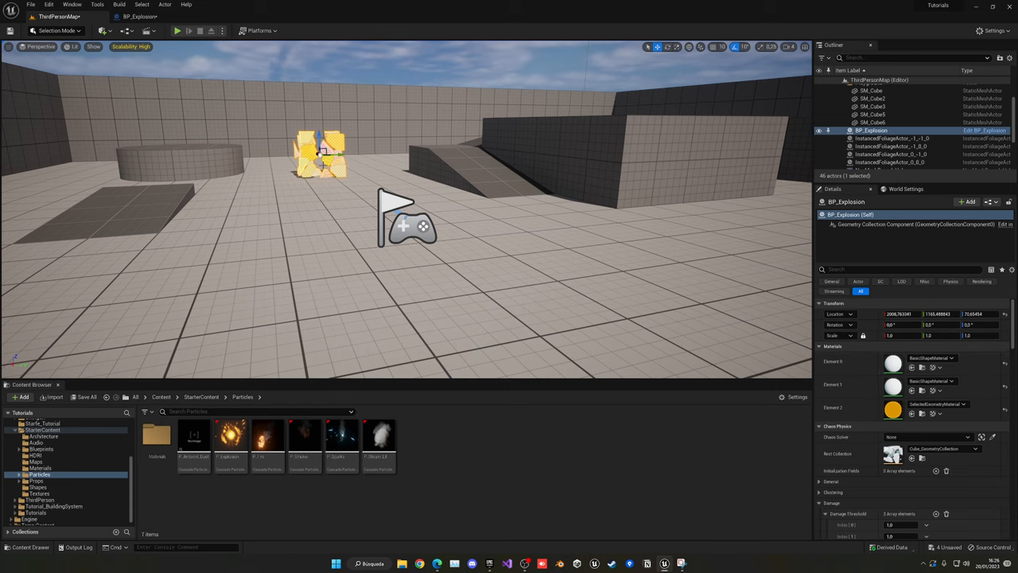
pyautogui.scroll(-3)
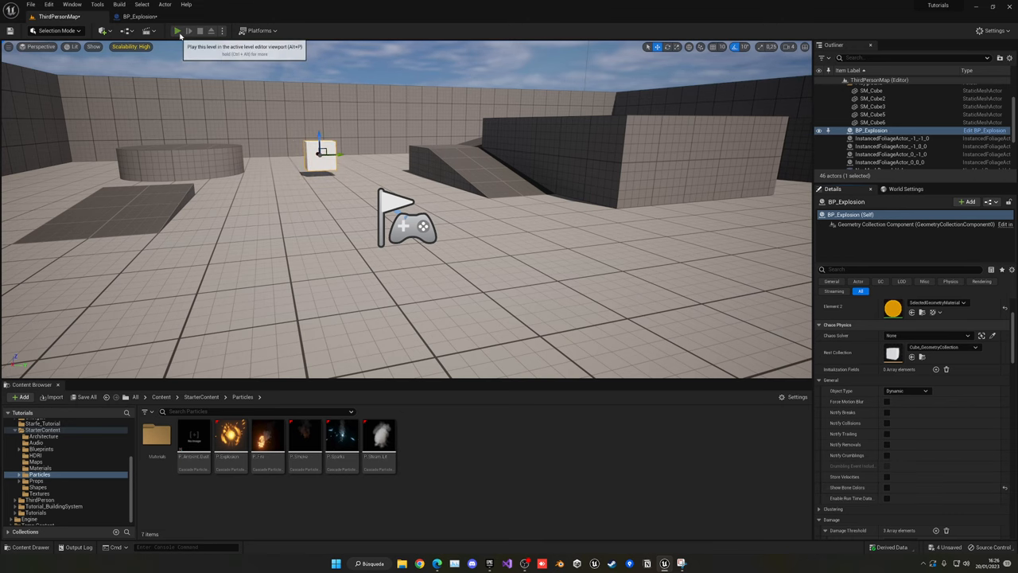
pyautogui.click(177, 32)
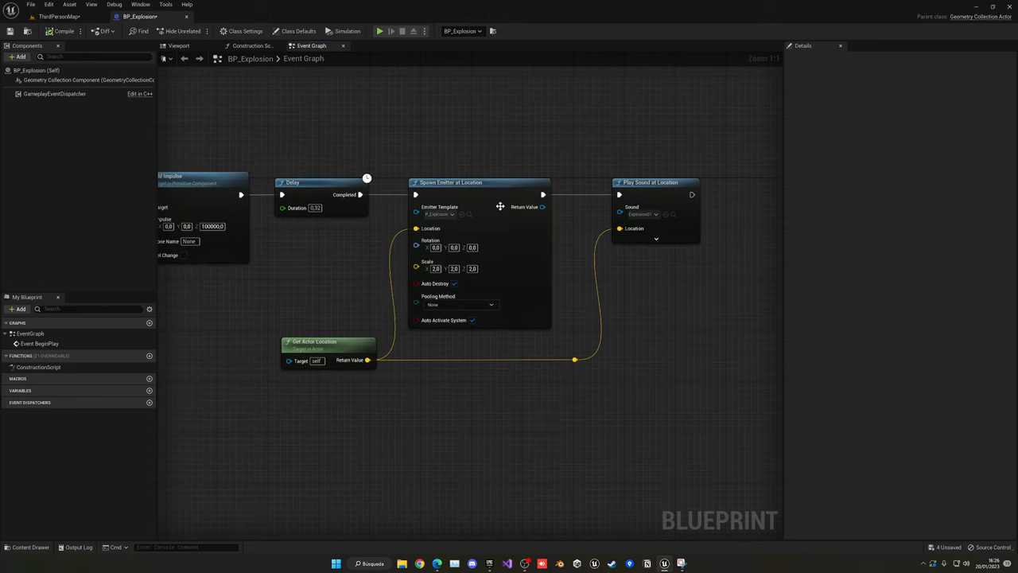
pyautogui.moveTo(315, 206)
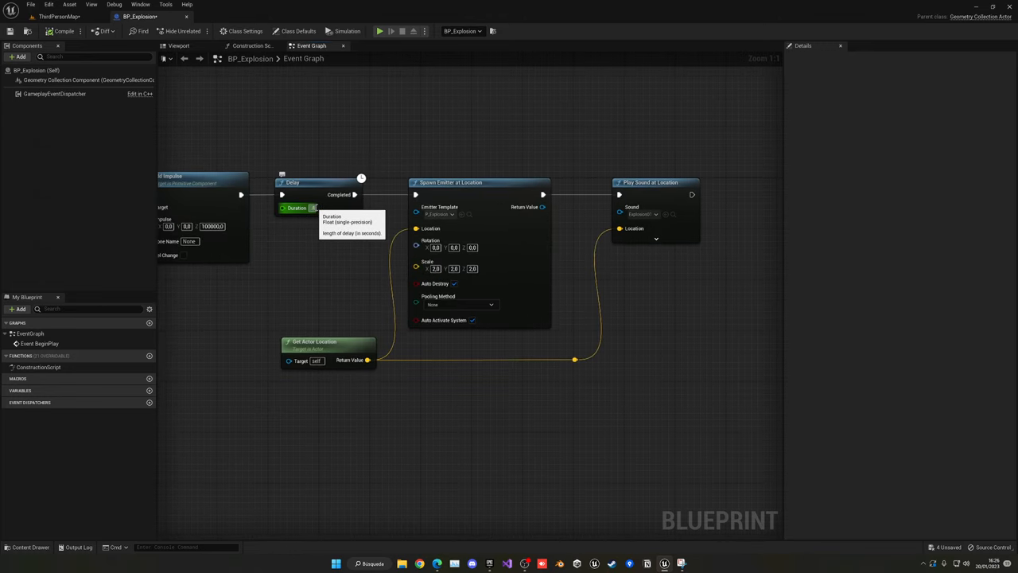
# - Check the Delay duration, play-test the explosion, then return to the BP_Explosion graph
pyautogui.click(51, 16)
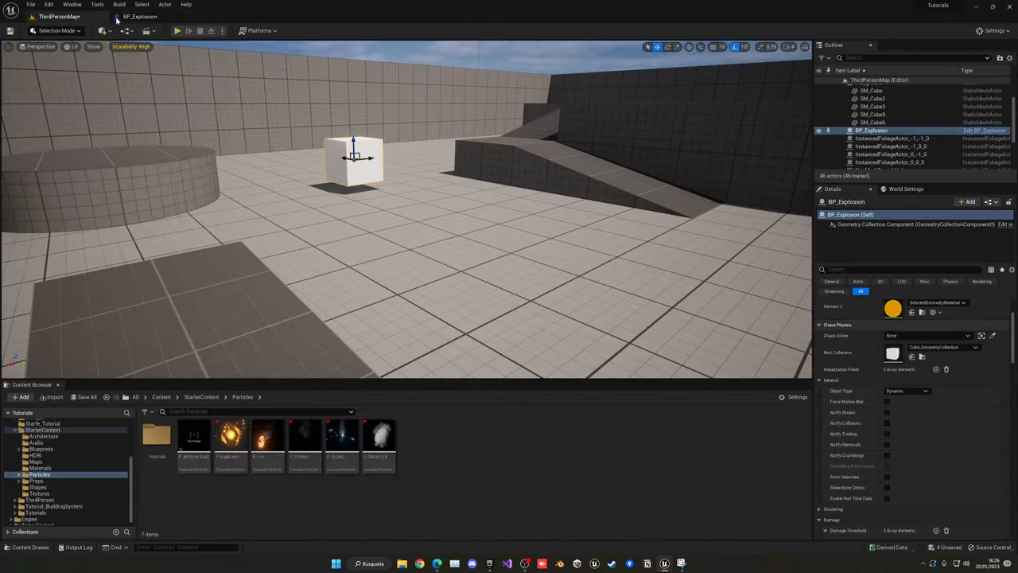
pyautogui.click(175, 32)
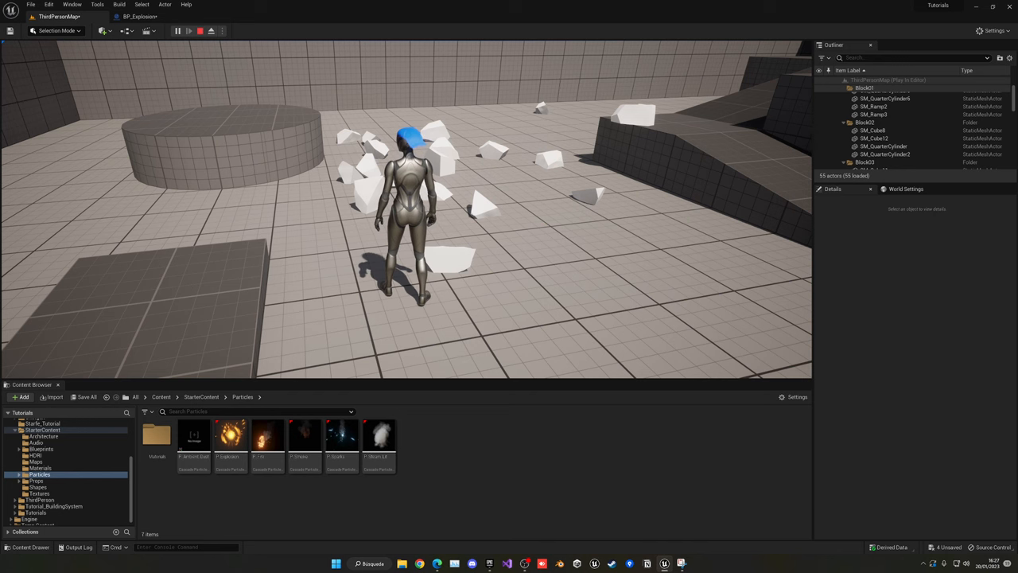
pyautogui.click(112, 16)
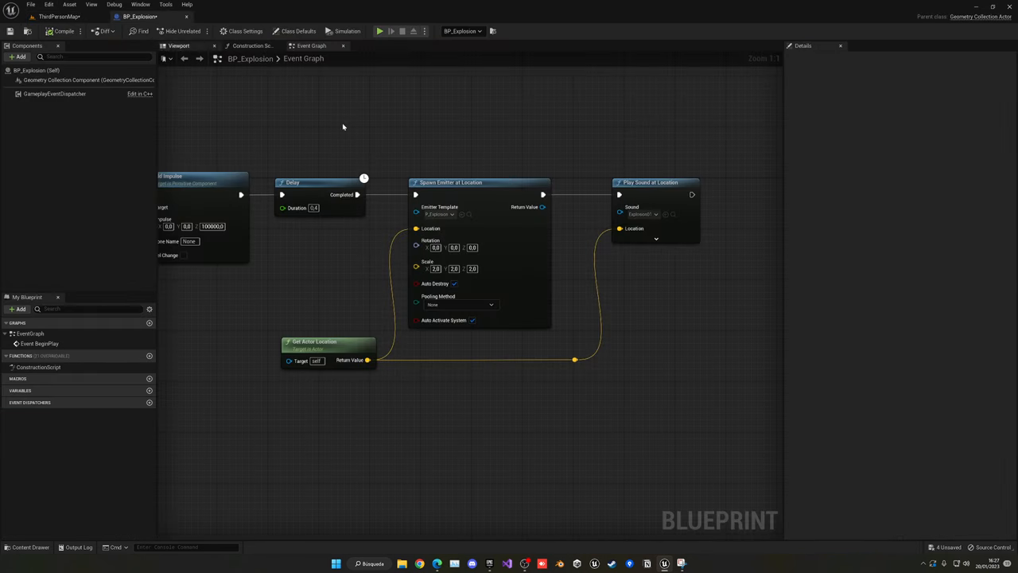
# - Adjust the Delay duration in the graph and go back to the level tab
pyautogui.click(467, 181)
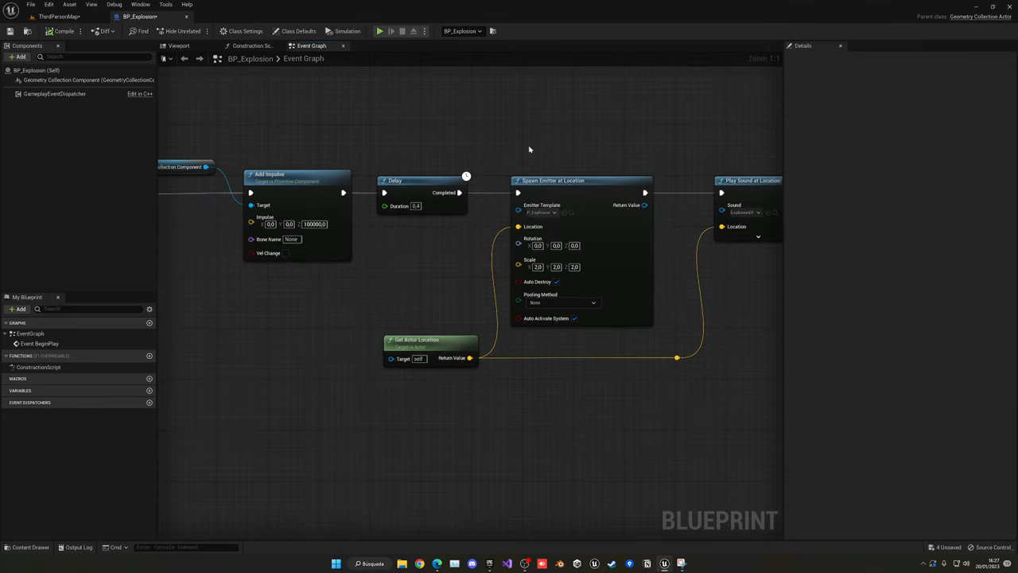
pyautogui.moveTo(359, 296)
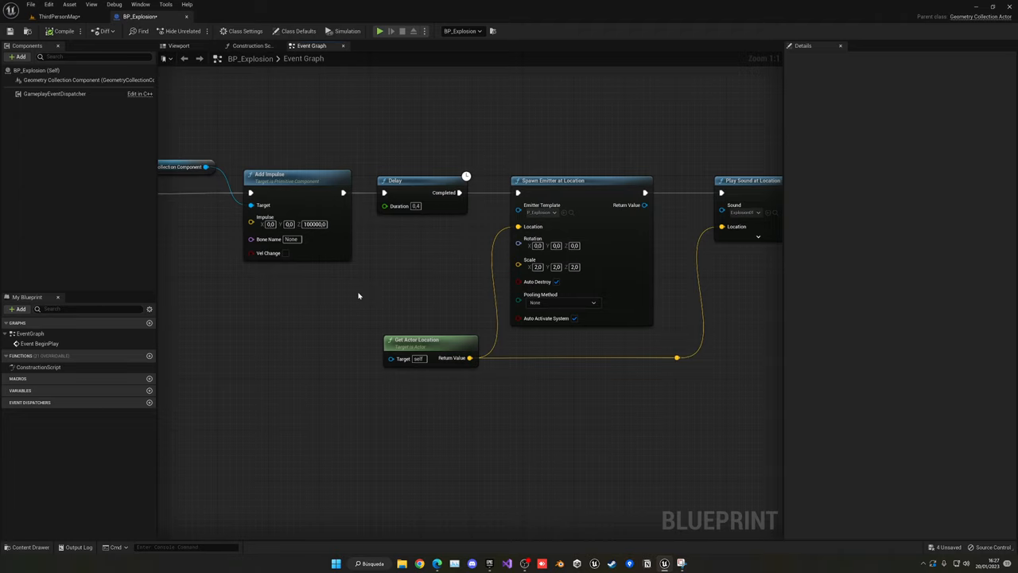
pyautogui.moveTo(359, 296)
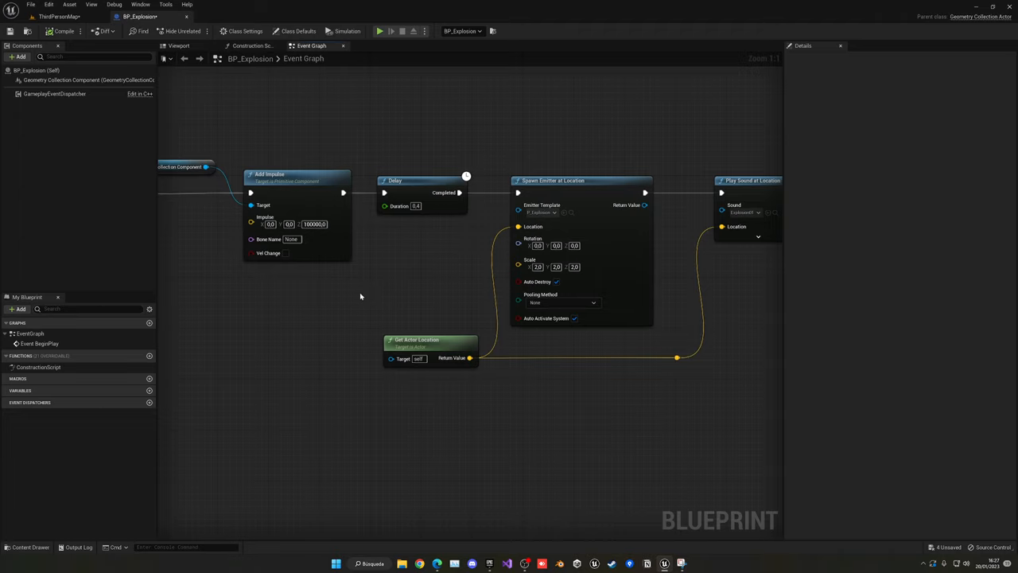
pyautogui.click(45, 16)
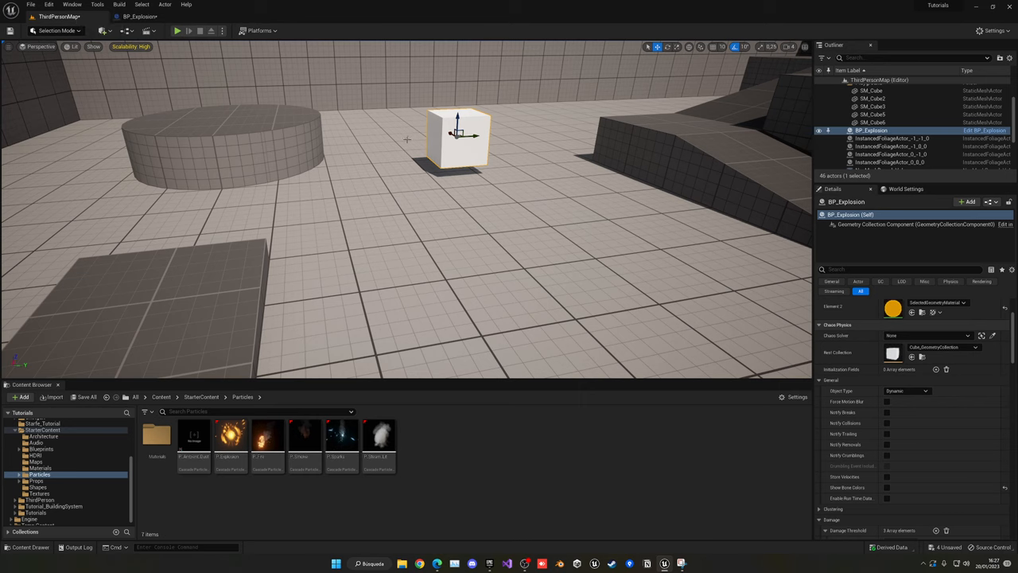